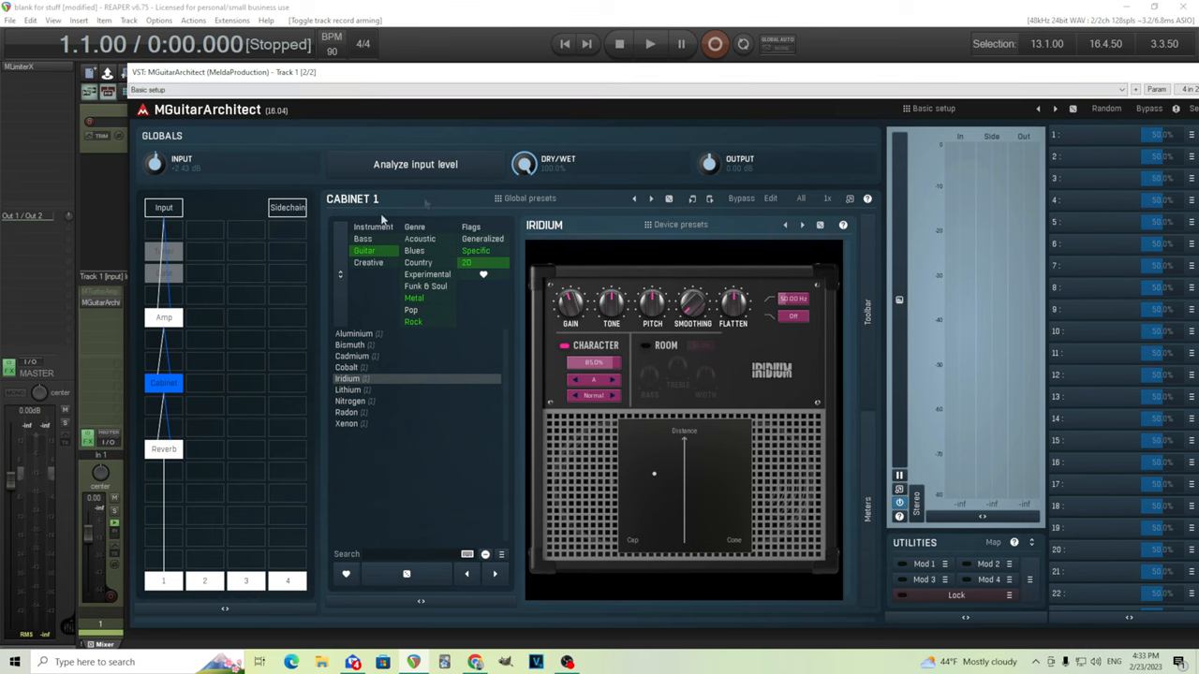
Inspect the Amp, Cabinet and Reverb modules in turn from the routing grid.
click(163, 316)
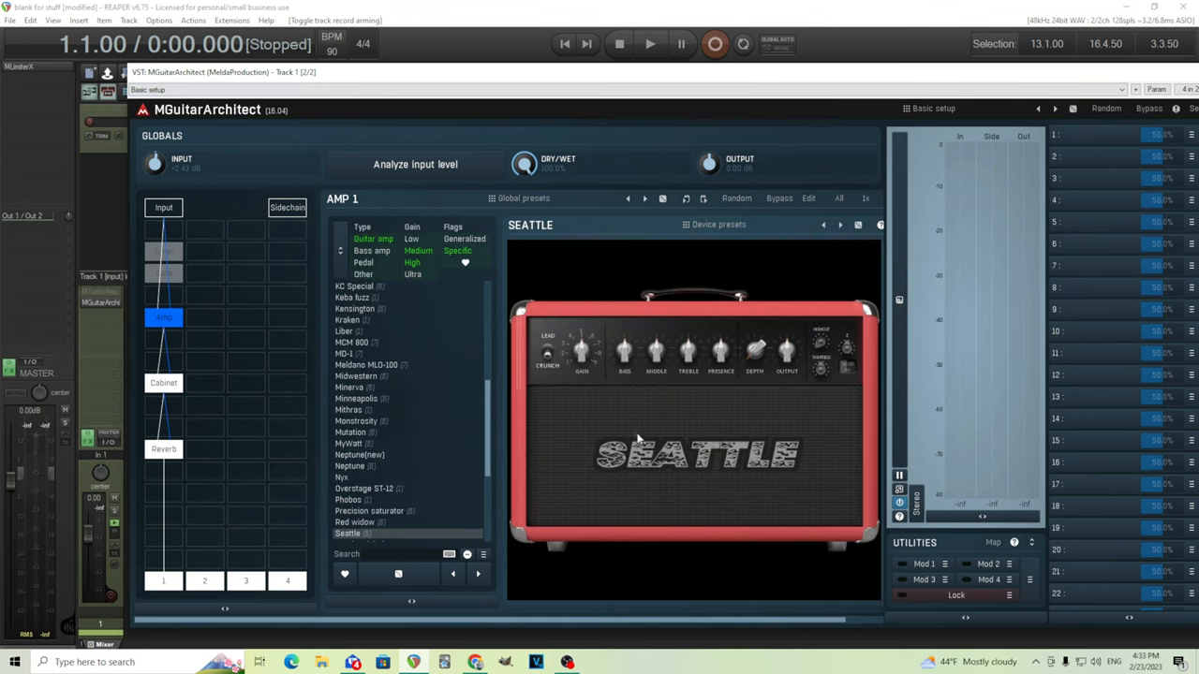
mouse_move(547, 356)
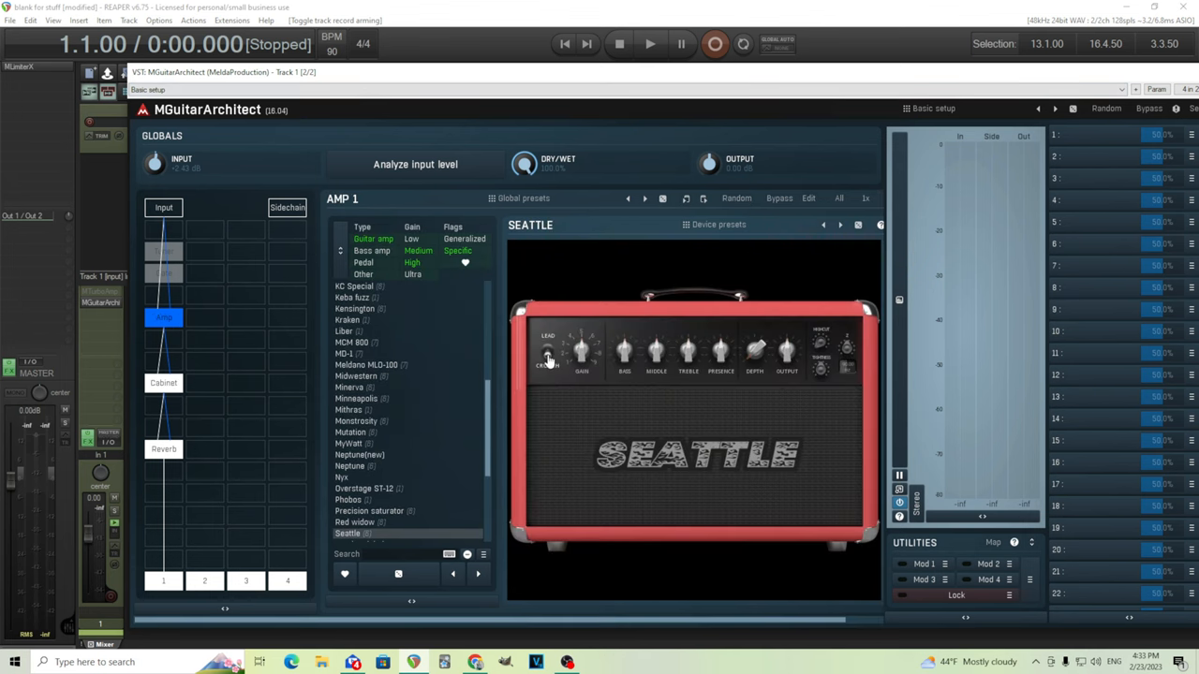
click(163, 382)
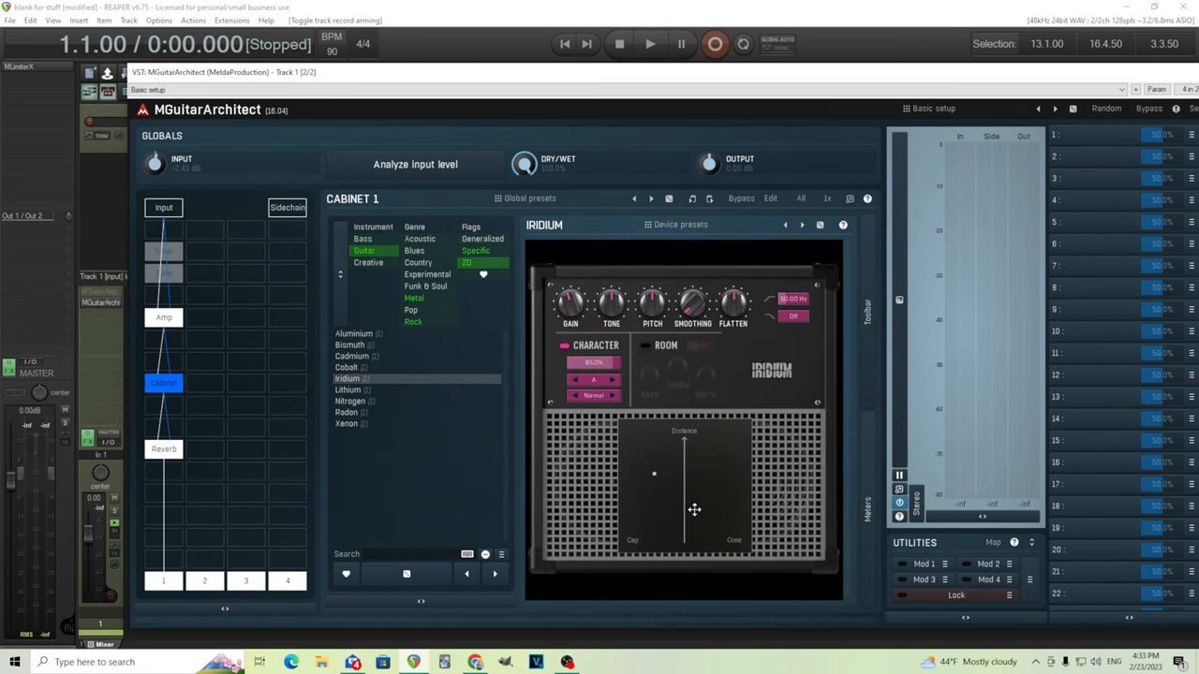
mouse_move(712, 470)
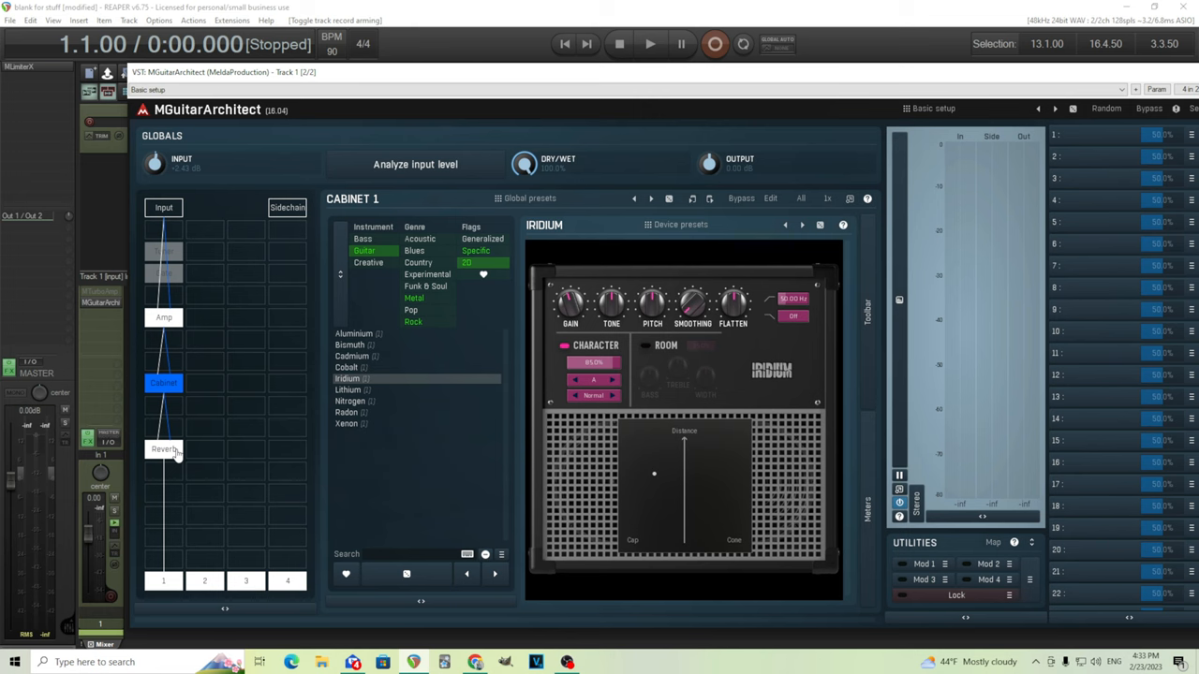
click(164, 450)
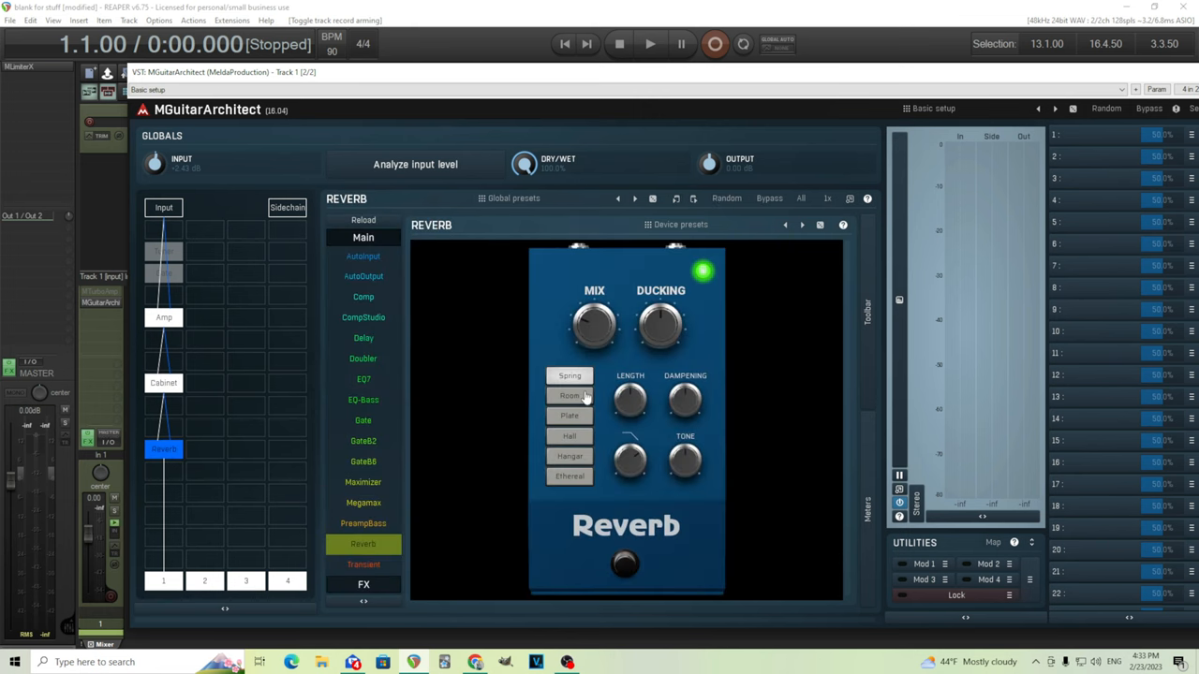
click(109, 596)
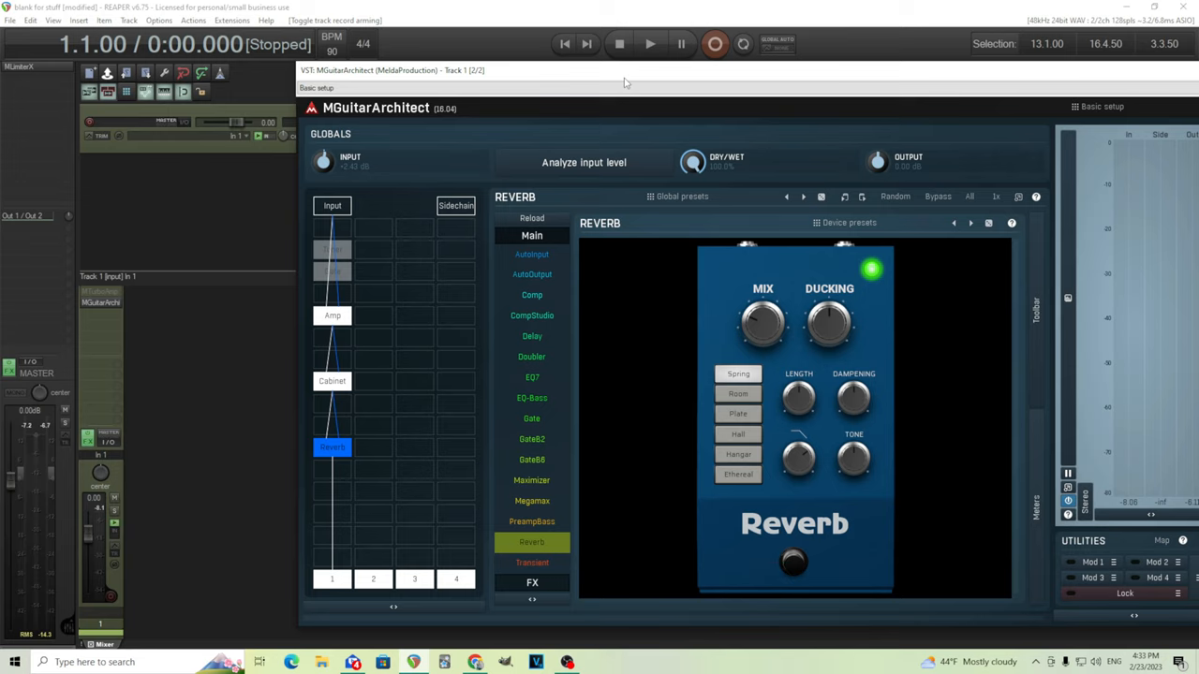
mouse_move(405, 315)
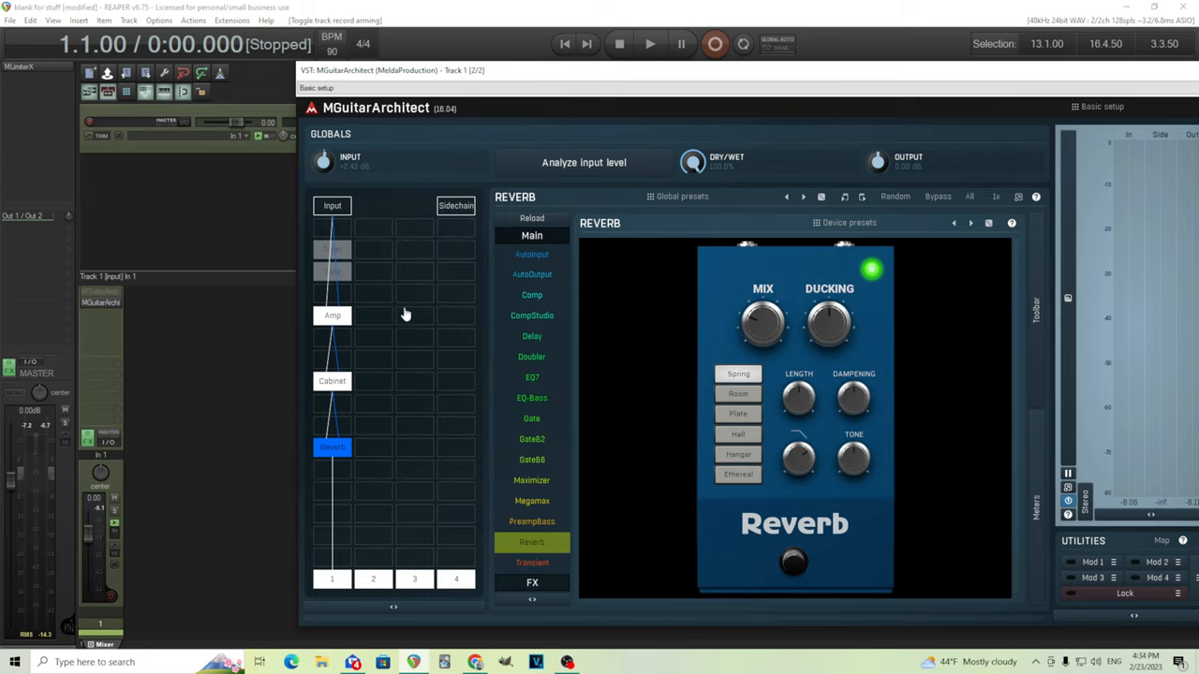
mouse_move(346, 347)
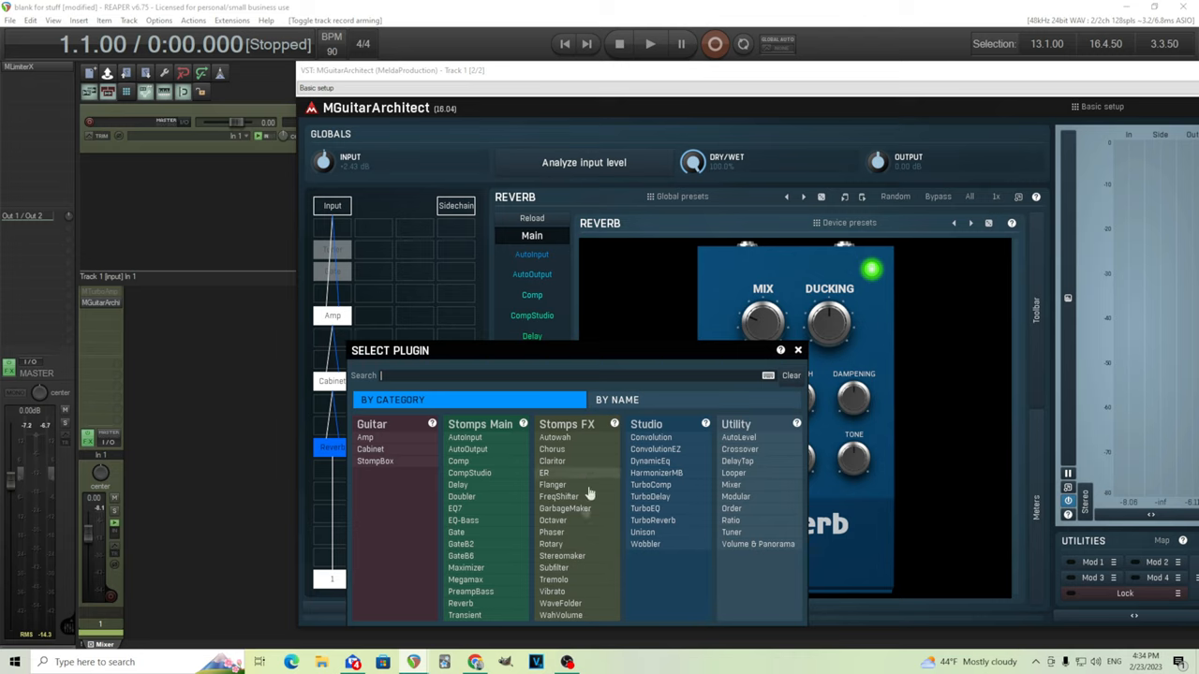
mouse_move(581, 622)
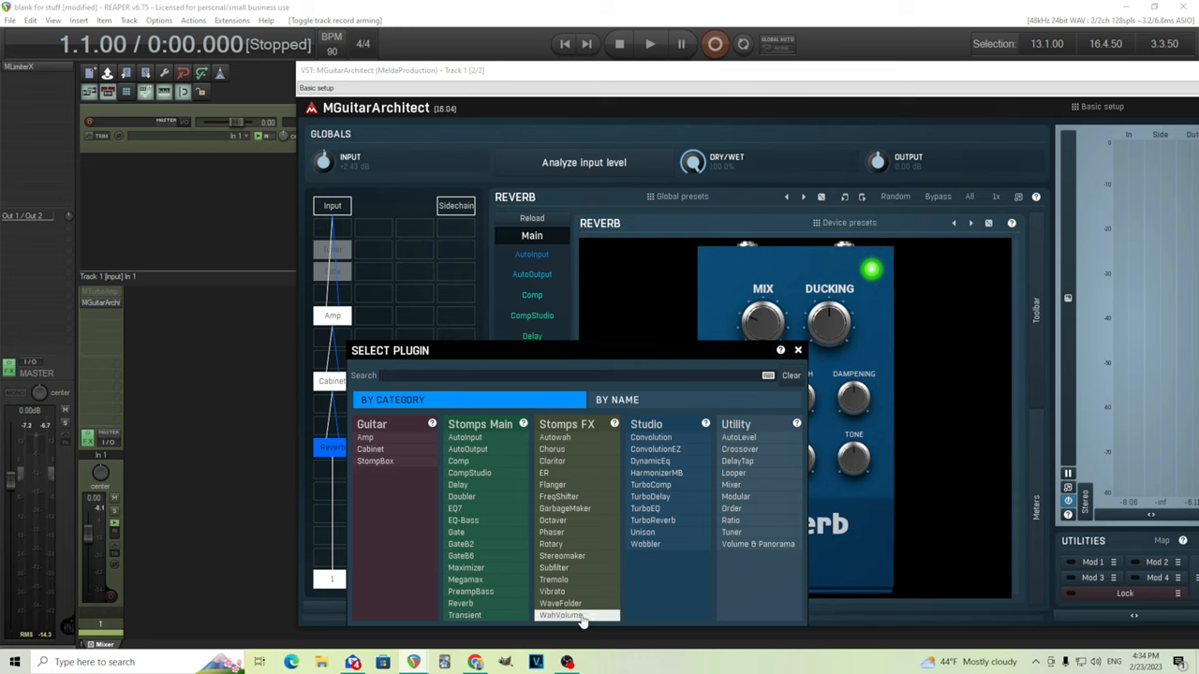
Insert WahVolume after the amp and delete the accidentally added StompBox module.
double_click(566, 616)
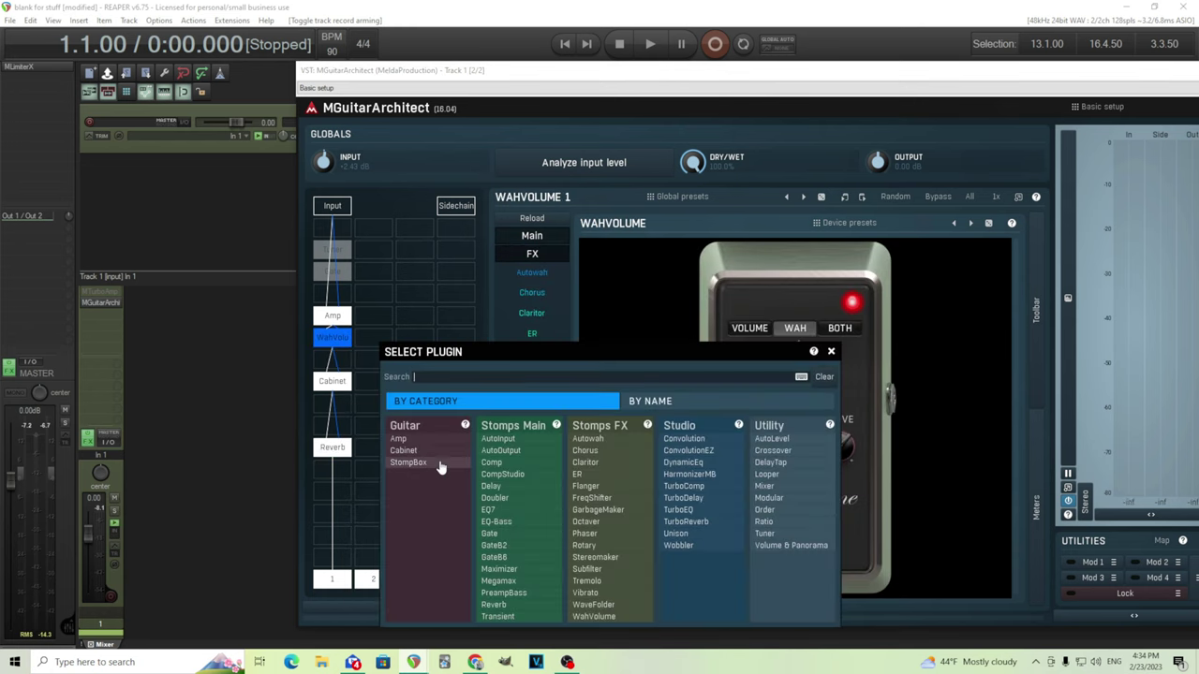
click(409, 463)
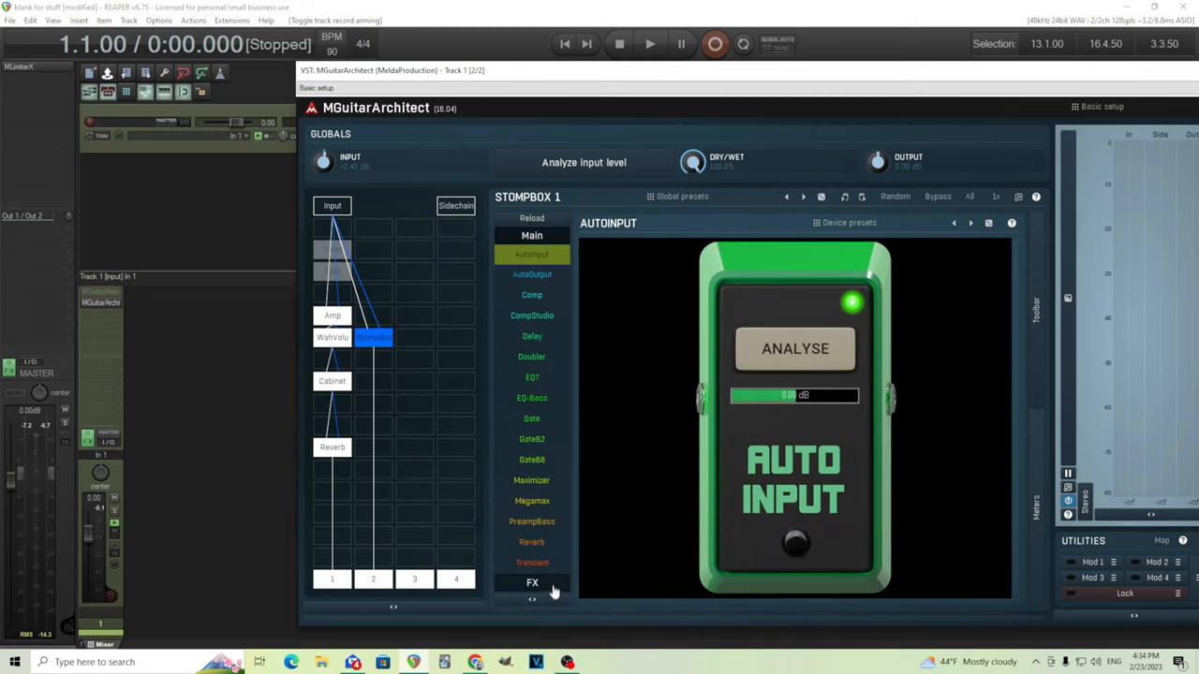
click(532, 583)
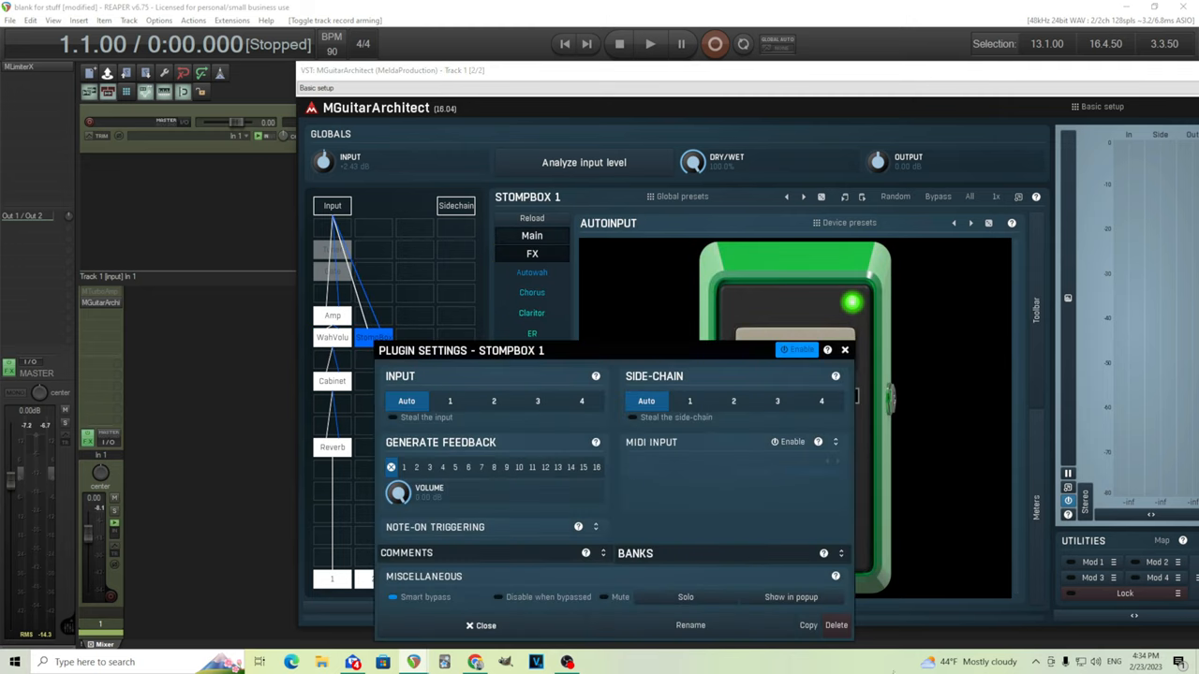
click(472, 625)
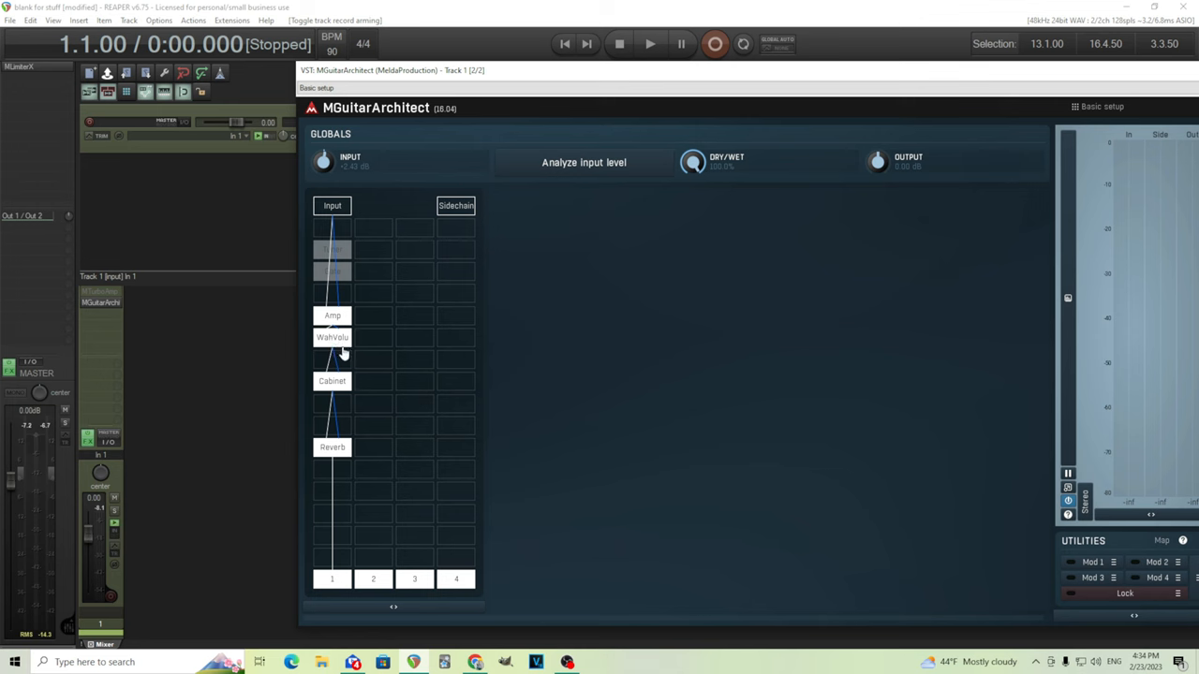
Move WahVolume ahead of the amp and raise its wah position to about 86%.
click(332, 315)
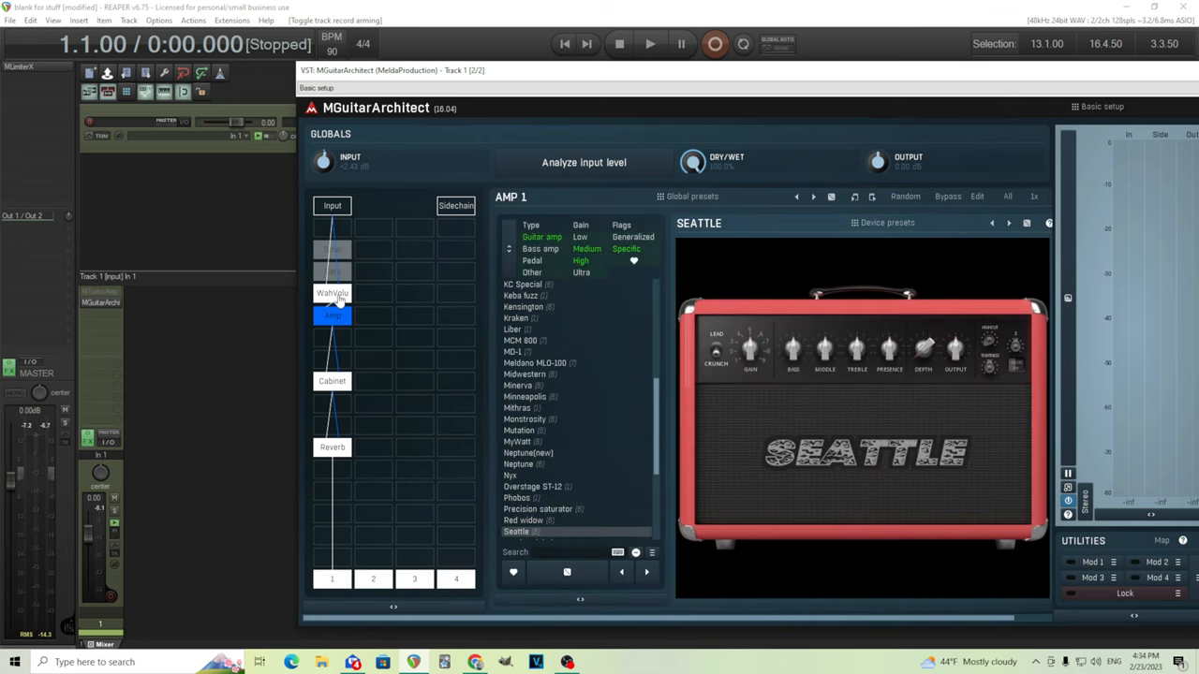
click(333, 292)
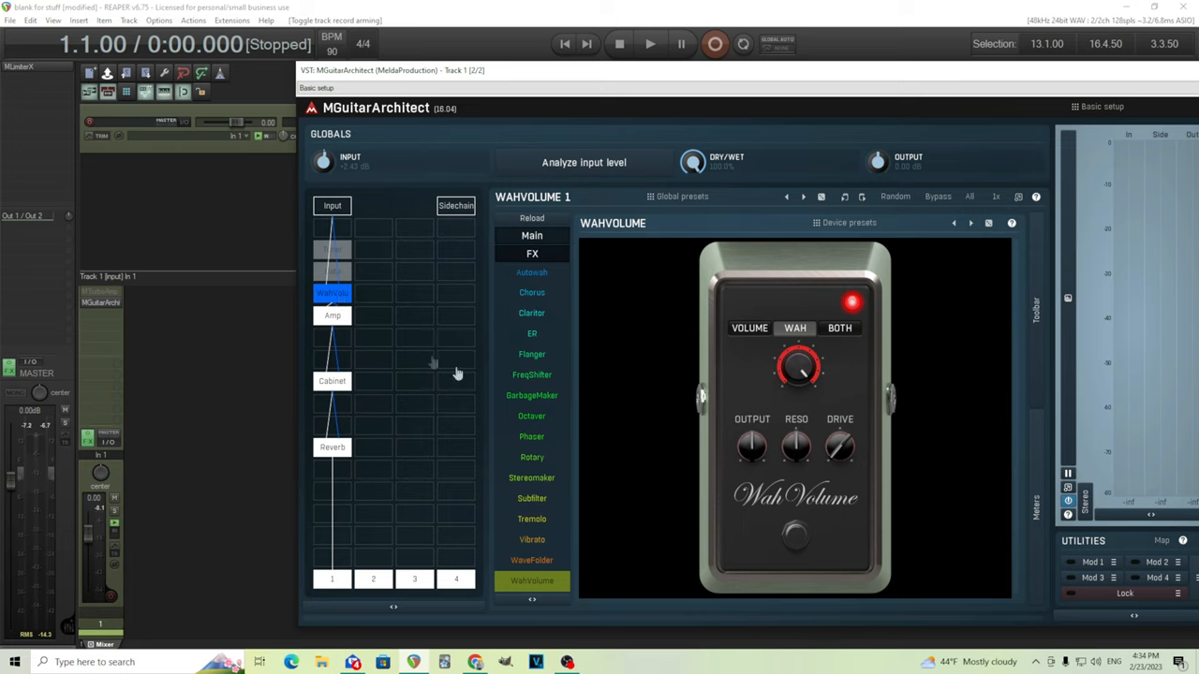
mouse_move(630, 479)
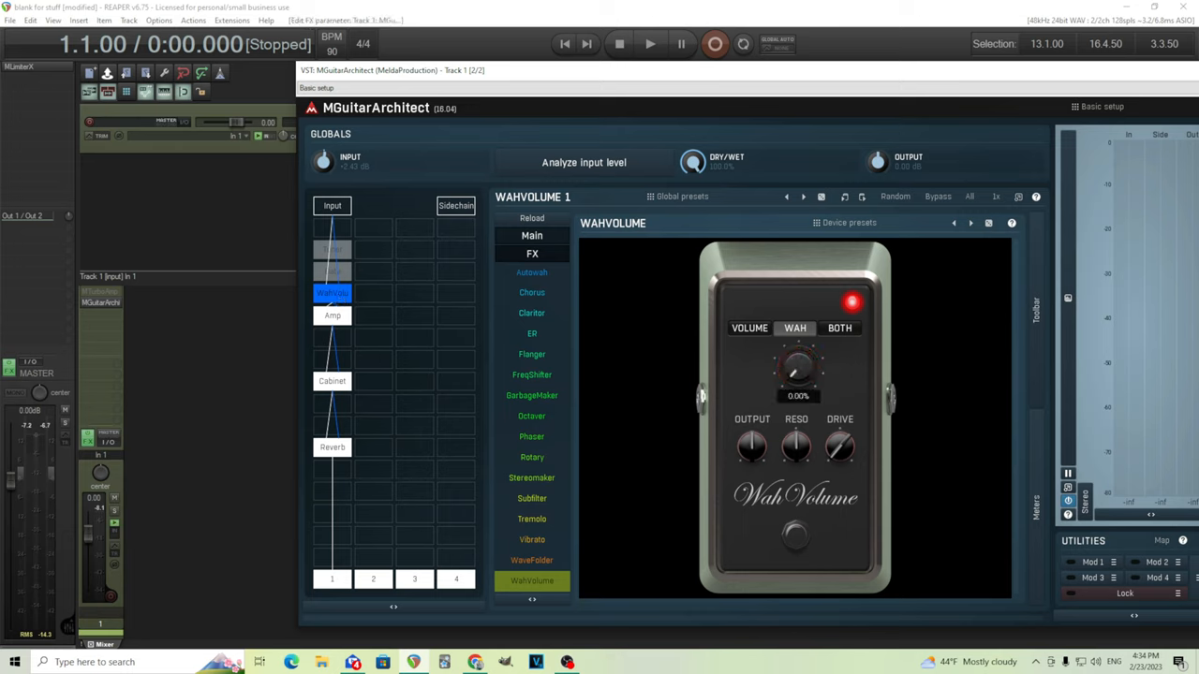
click(794, 375)
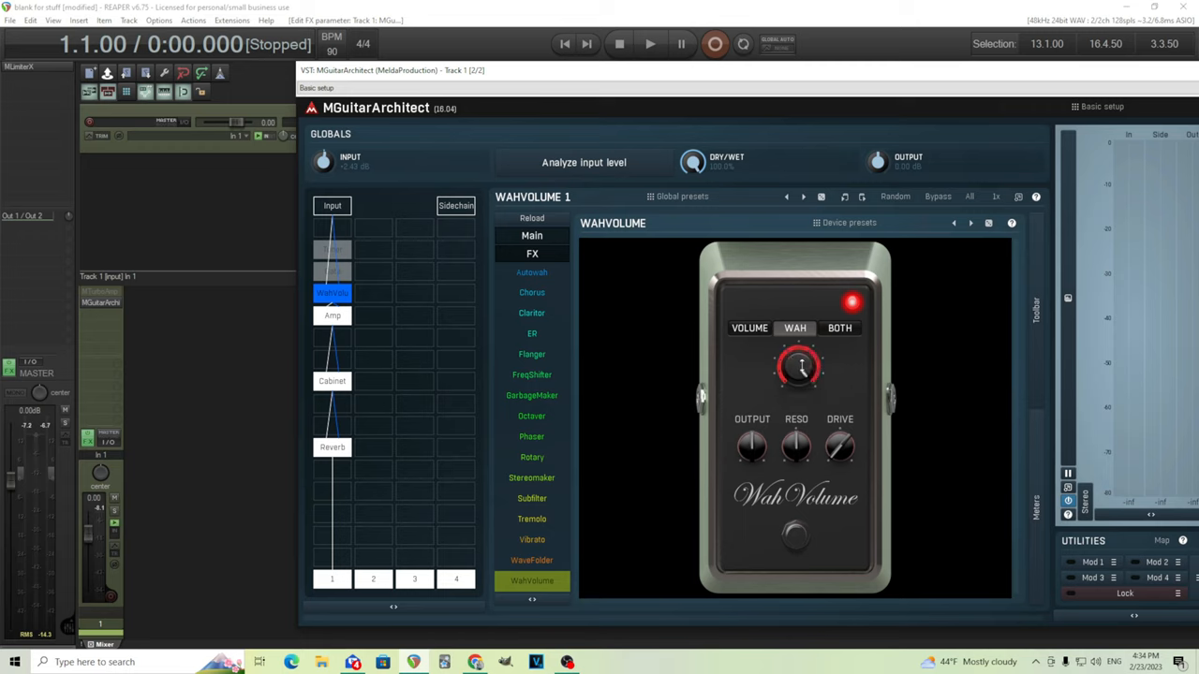
click(110, 596)
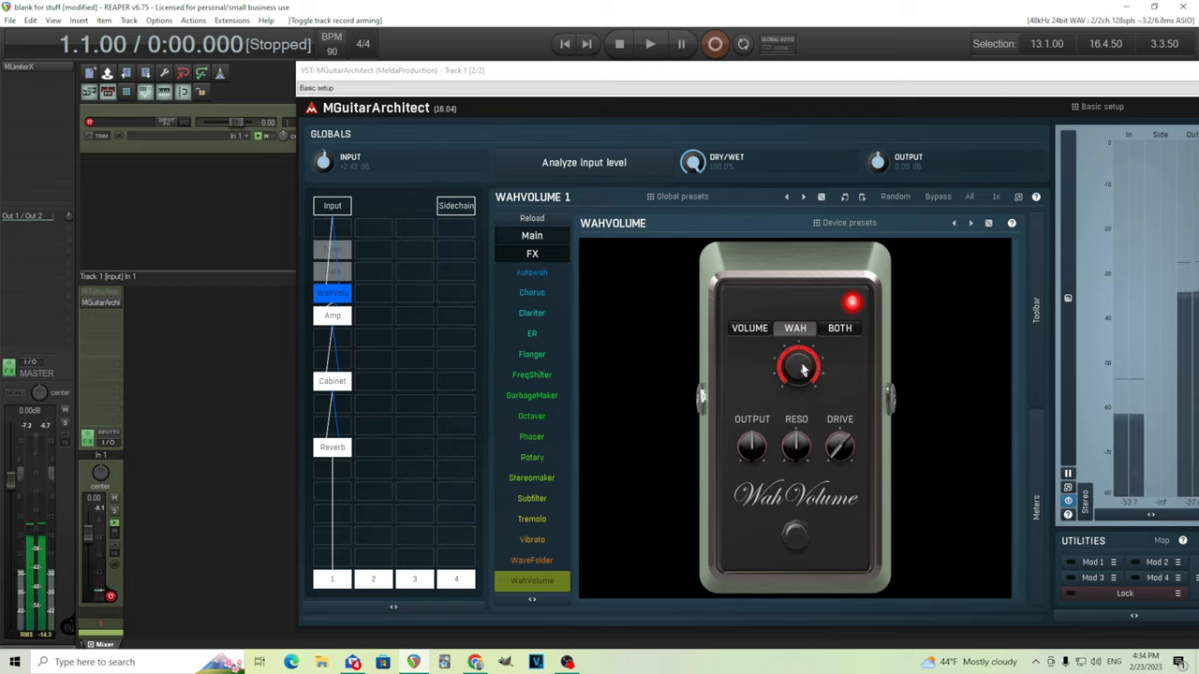
drag(798, 367, 806, 346)
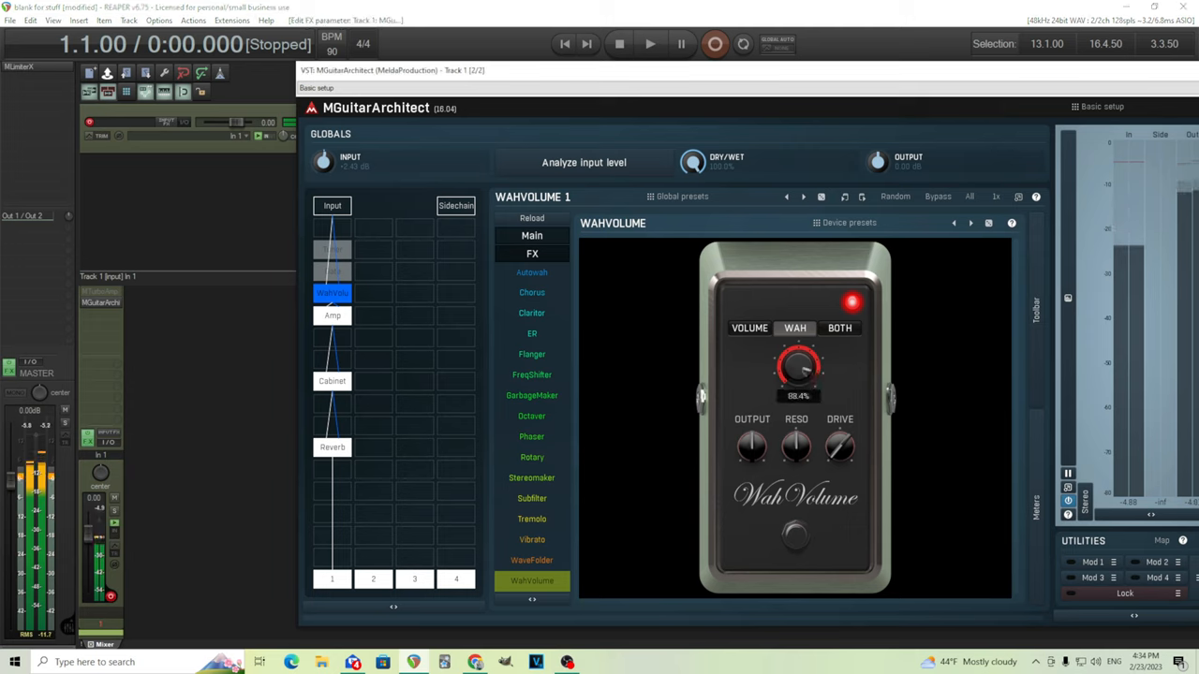
drag(798, 365, 798, 337)
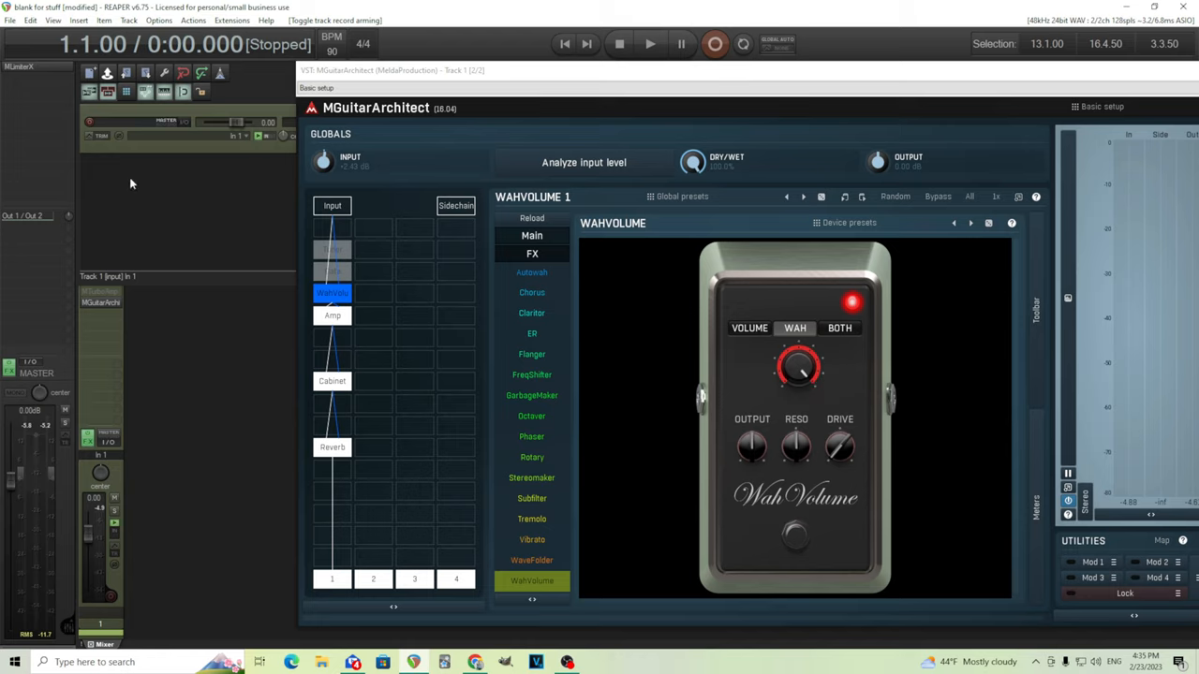
Add a new REAPER track with its input set to the MOTU M Series MIDI device.
right_click(131, 183)
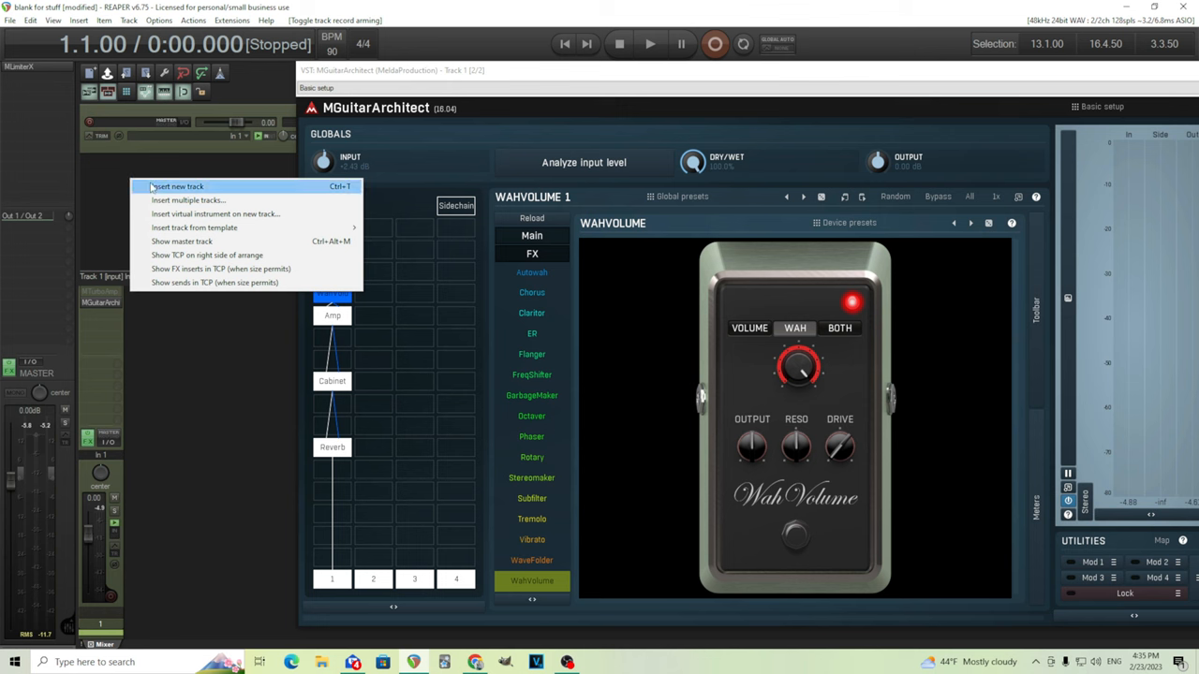
click(186, 187)
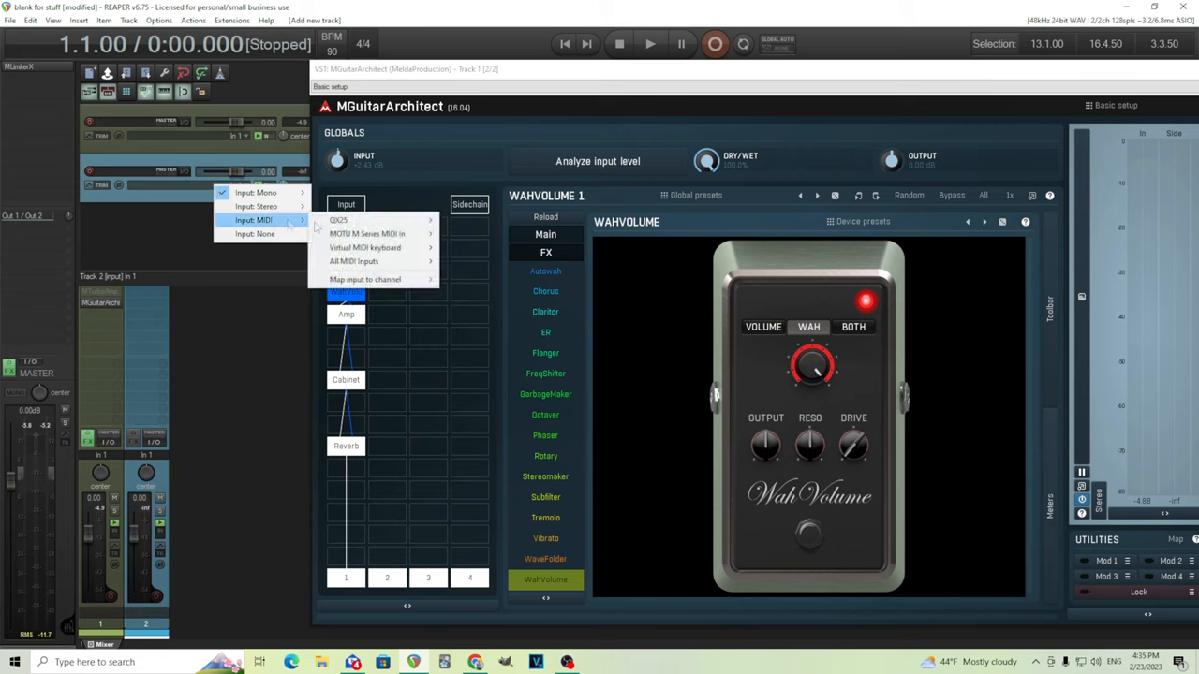
click(367, 232)
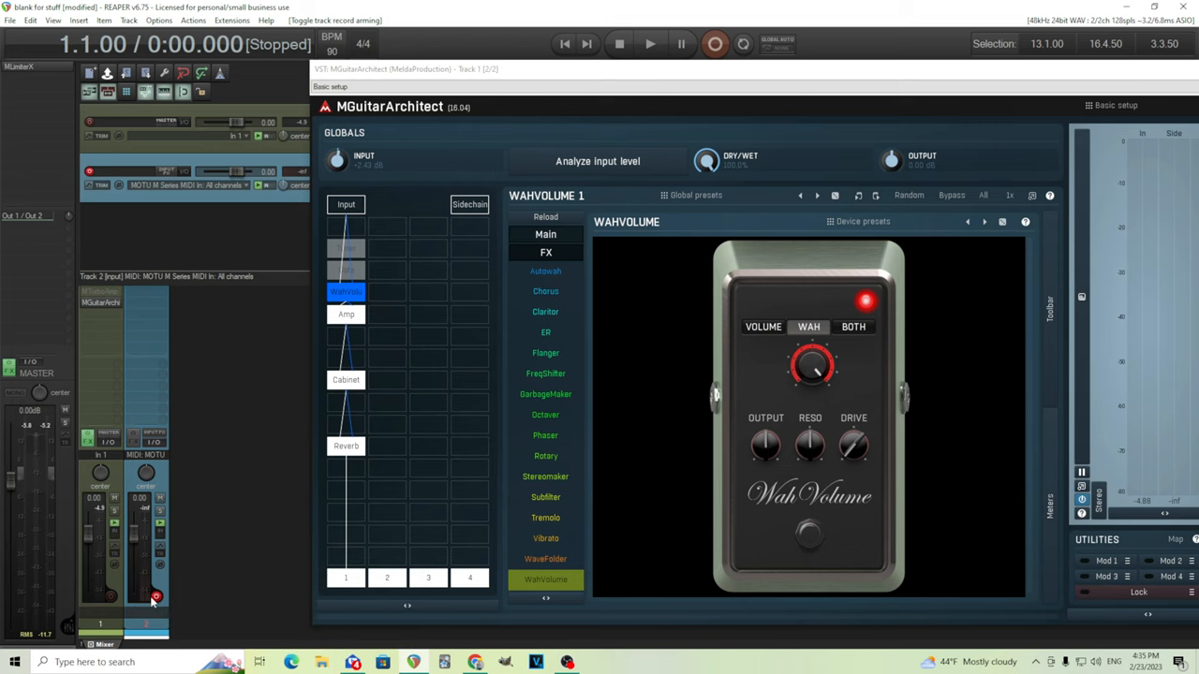
mouse_move(380, 170)
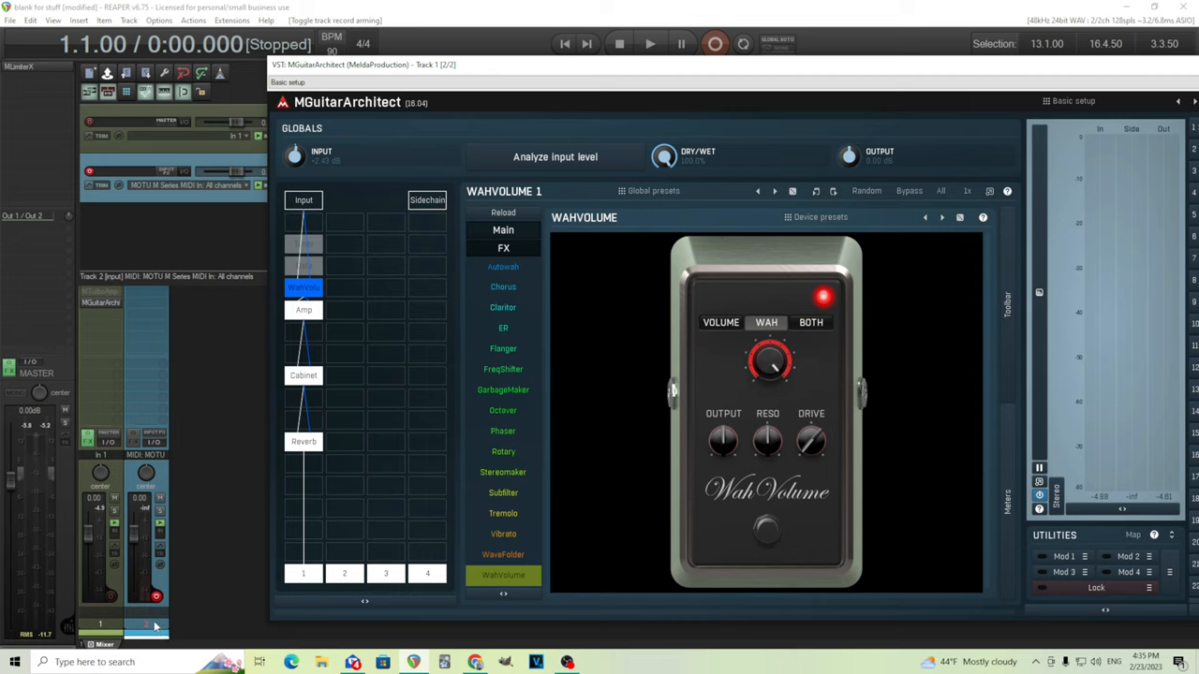
mouse_move(656, 442)
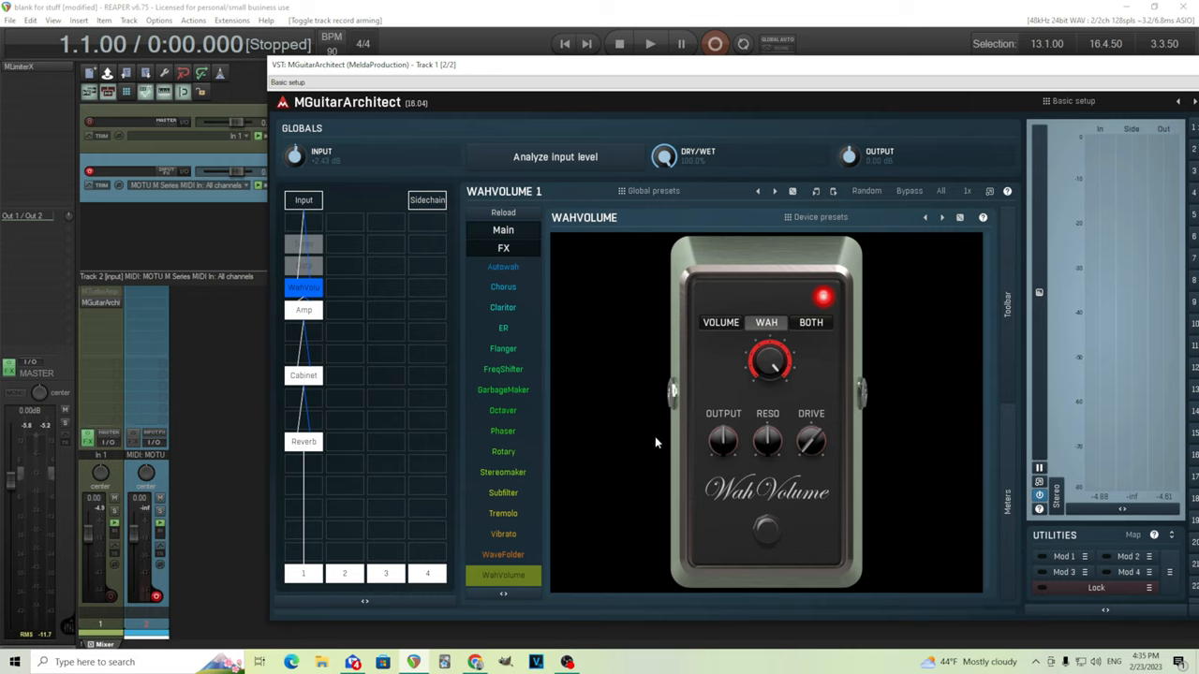
mouse_move(654, 440)
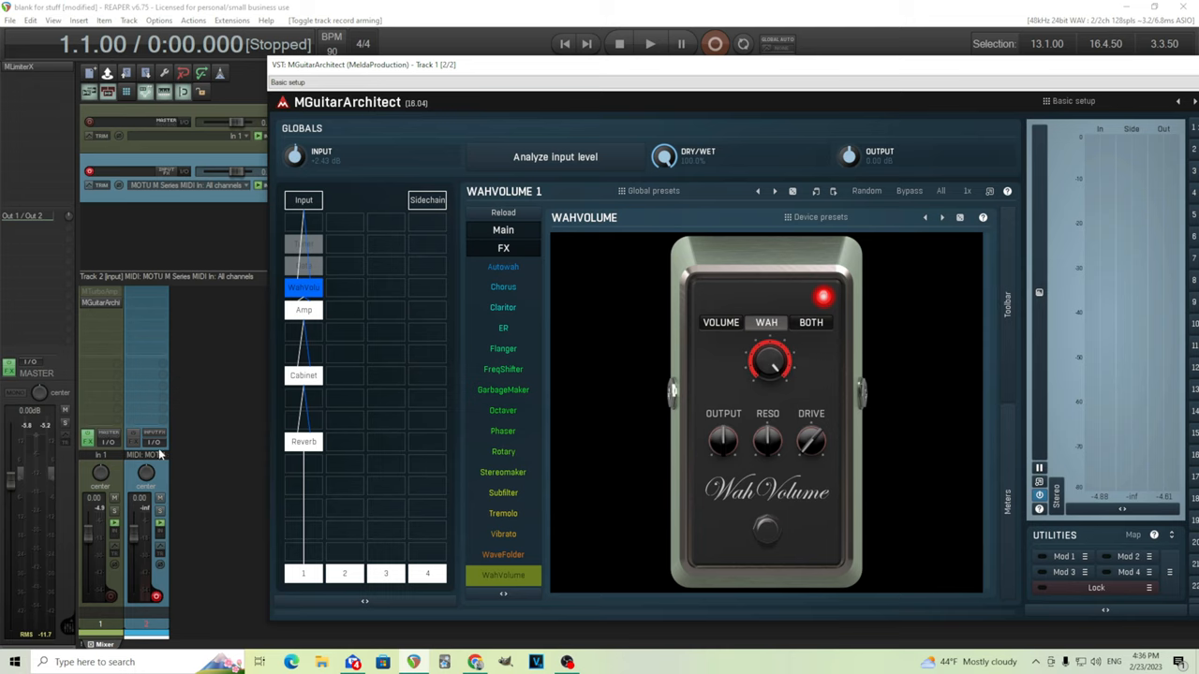
mouse_move(627, 401)
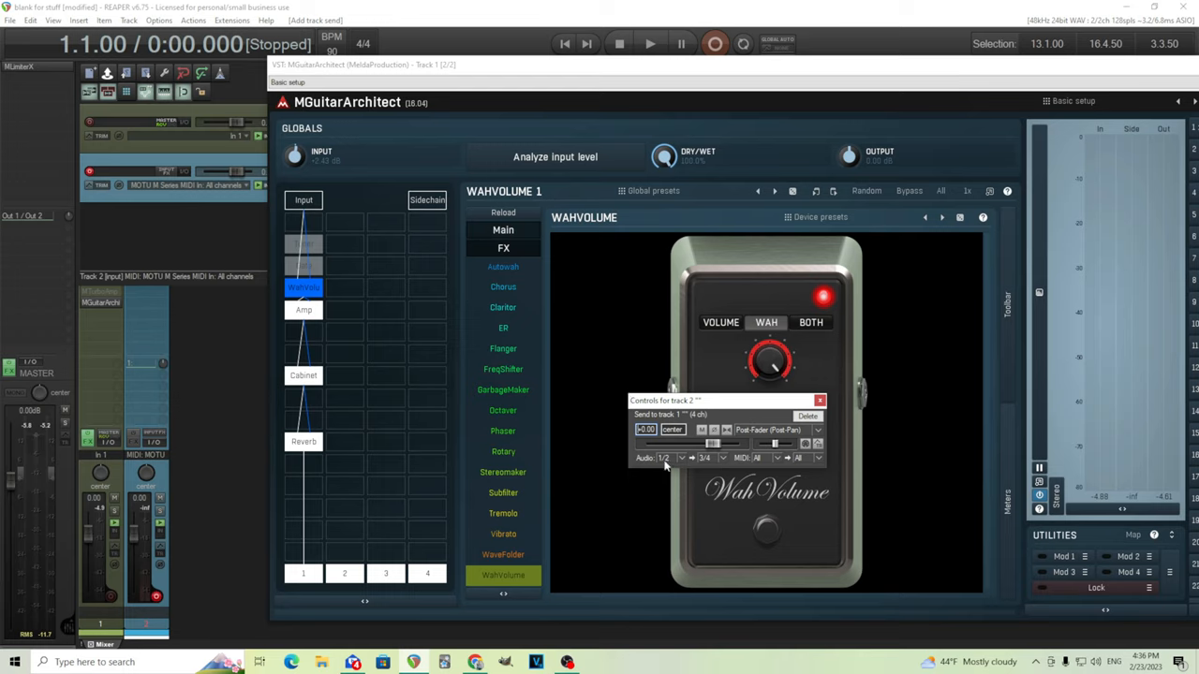
mouse_move(766, 465)
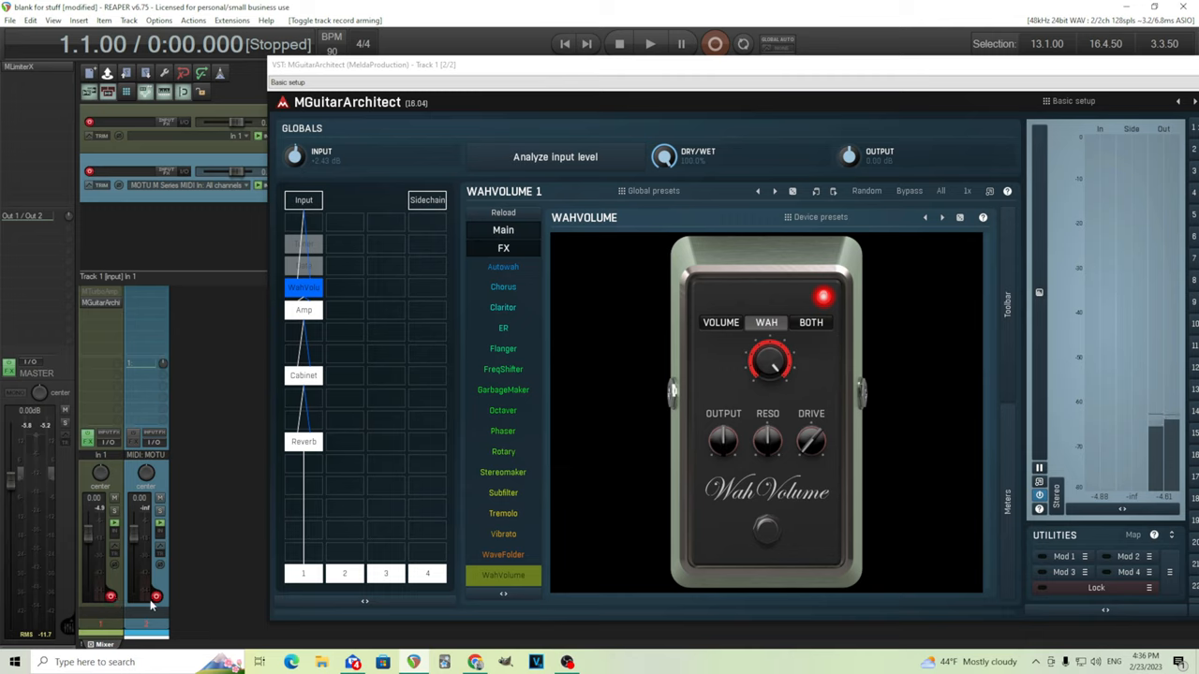
mouse_move(142, 607)
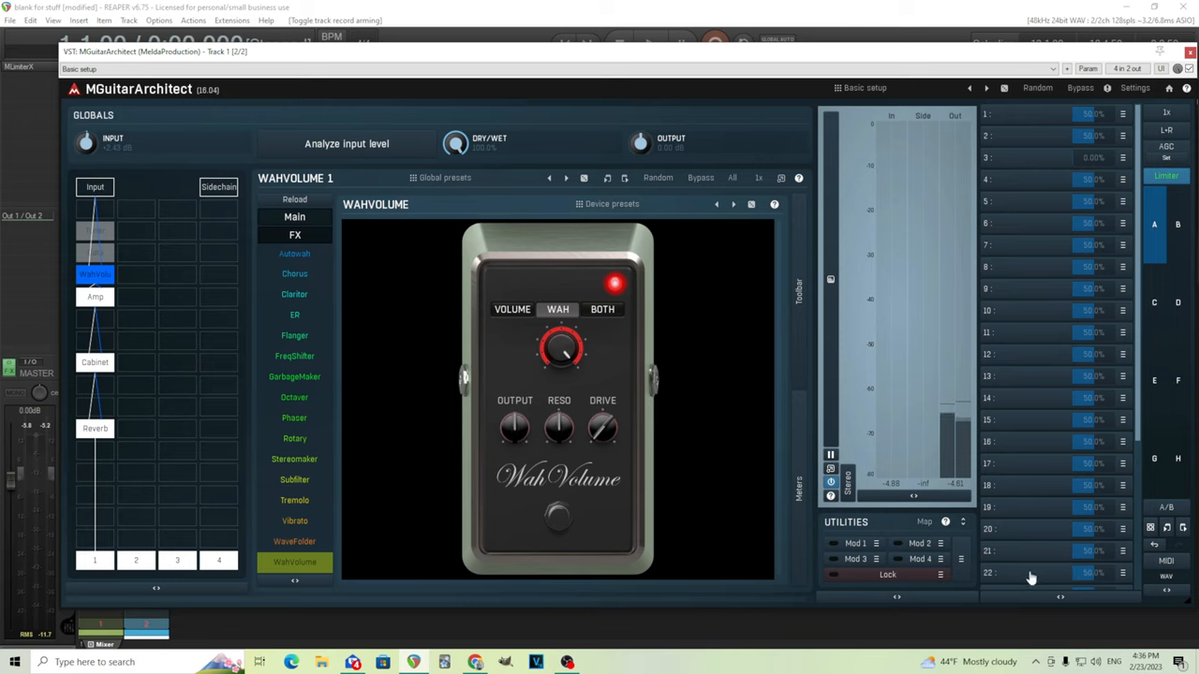
mouse_move(980, 570)
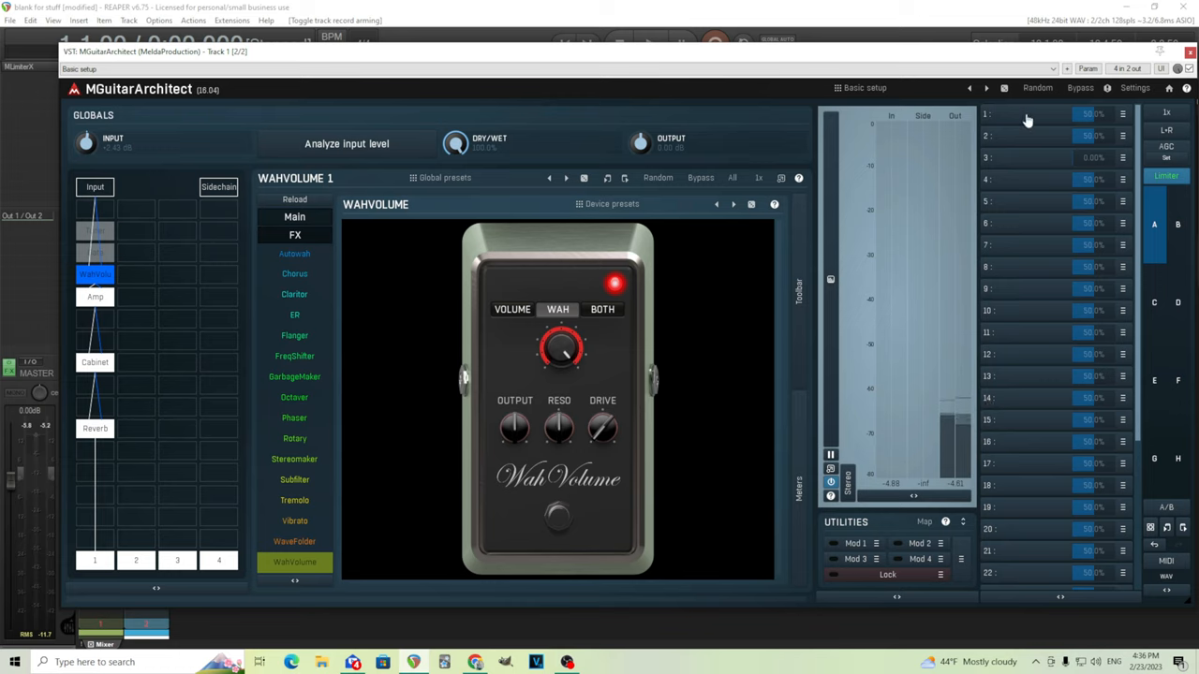
mouse_move(1076, 434)
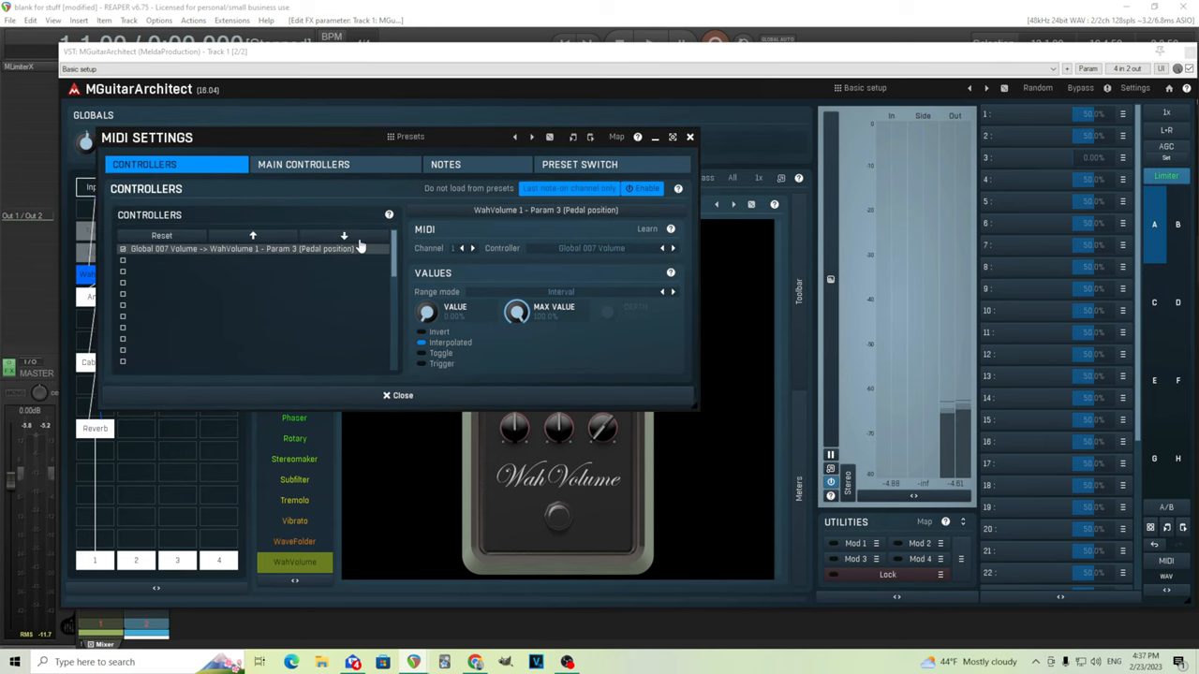
mouse_move(371, 294)
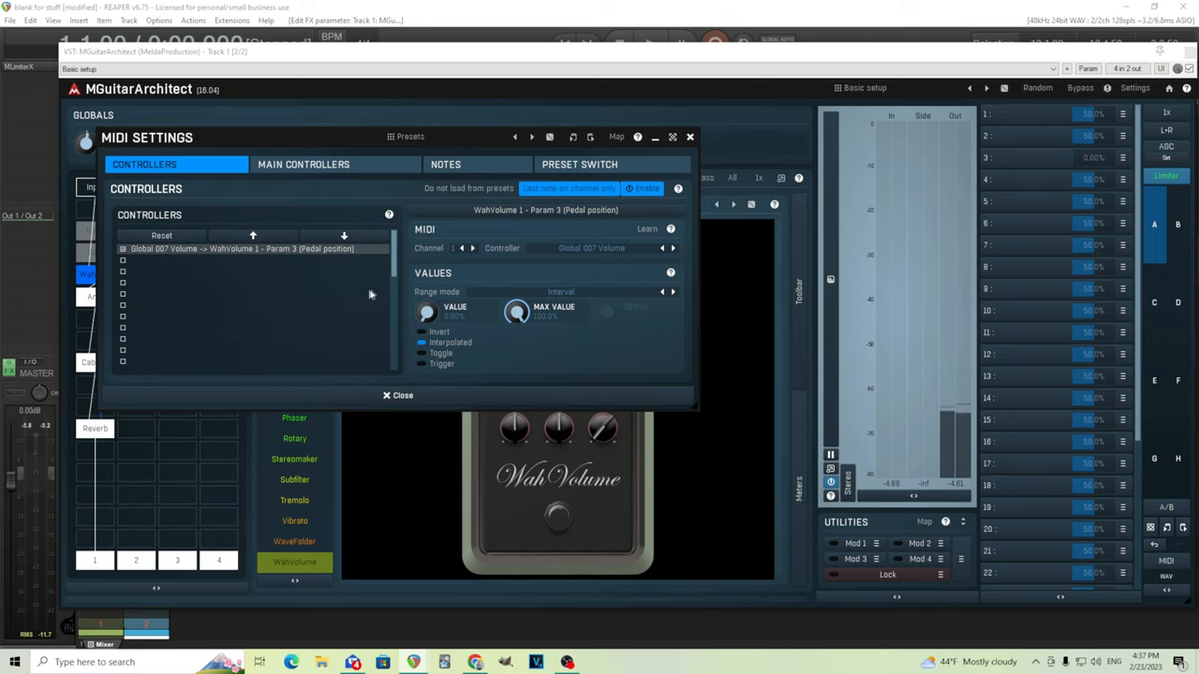
Select the WahVolume pedal position as the target for the CC 7 Volume controller.
click(648, 229)
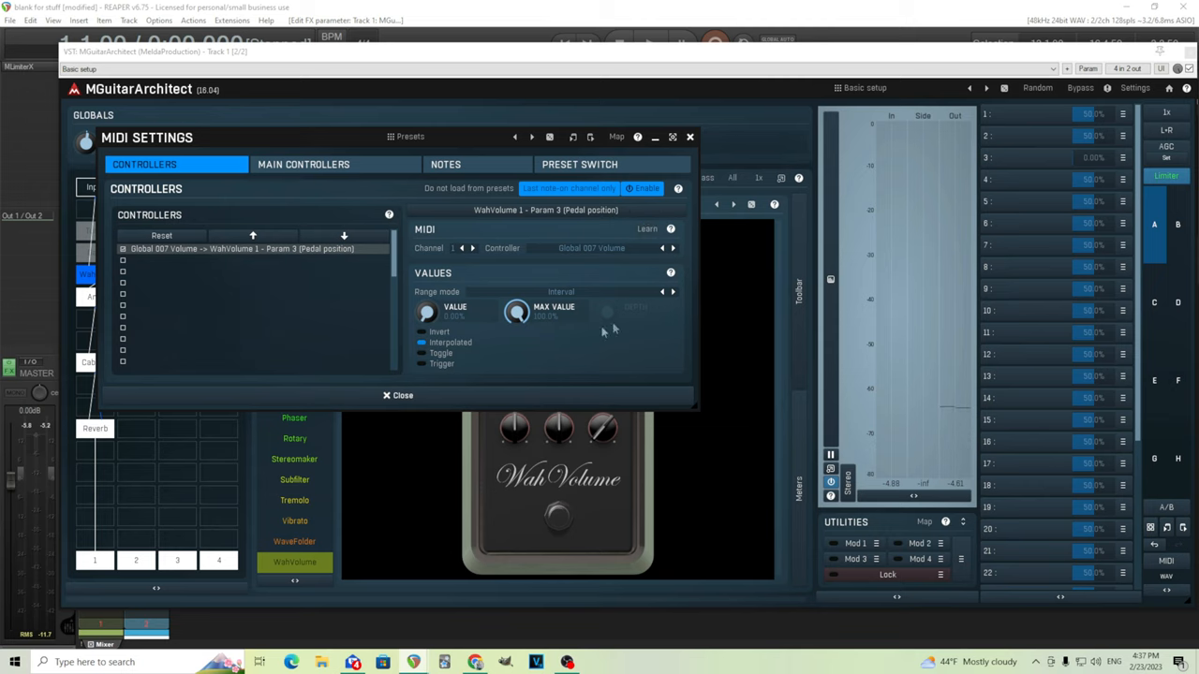
mouse_move(592, 262)
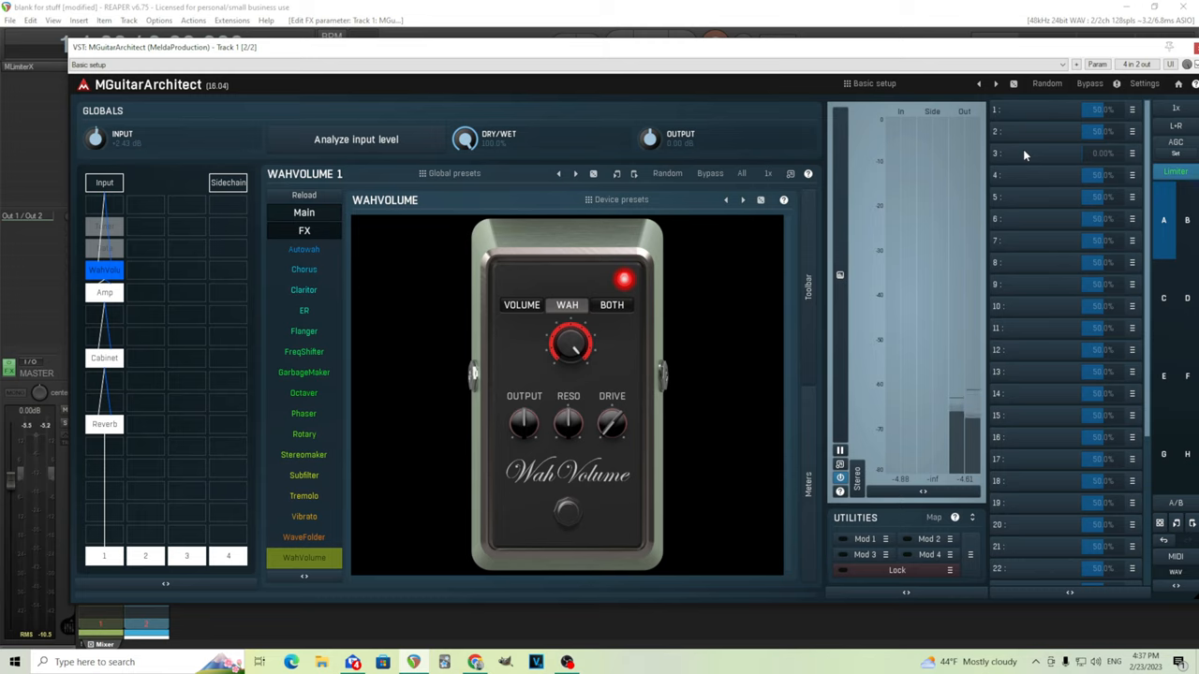
mouse_move(521, 314)
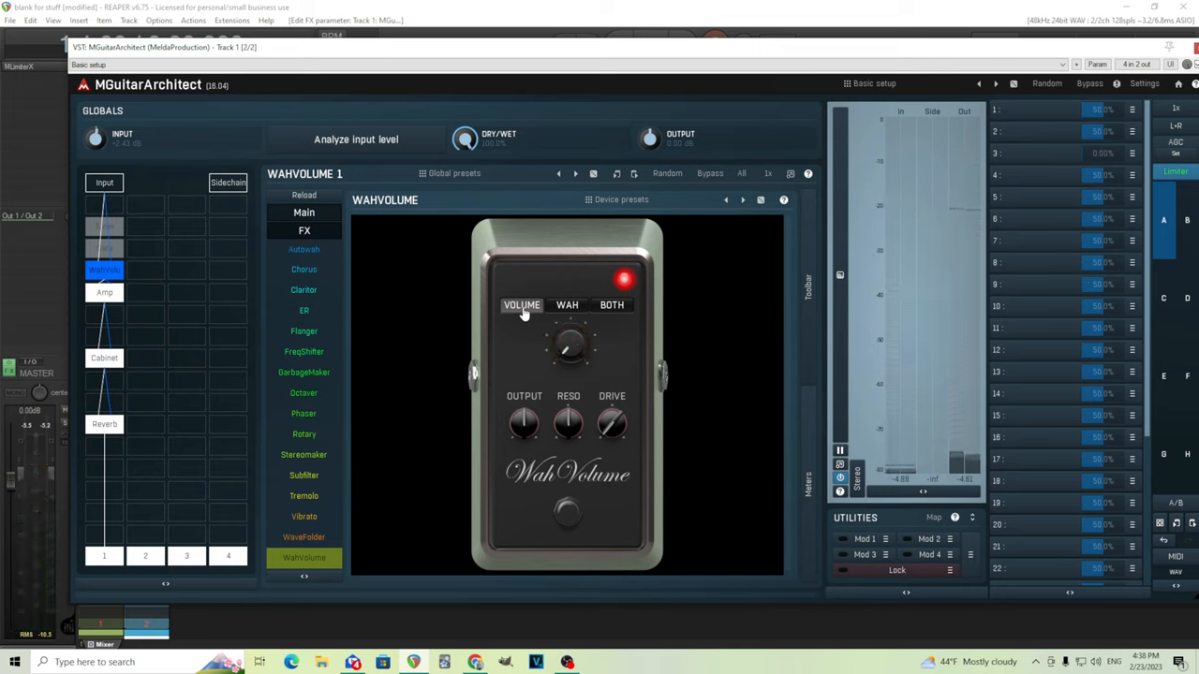
mouse_move(565, 311)
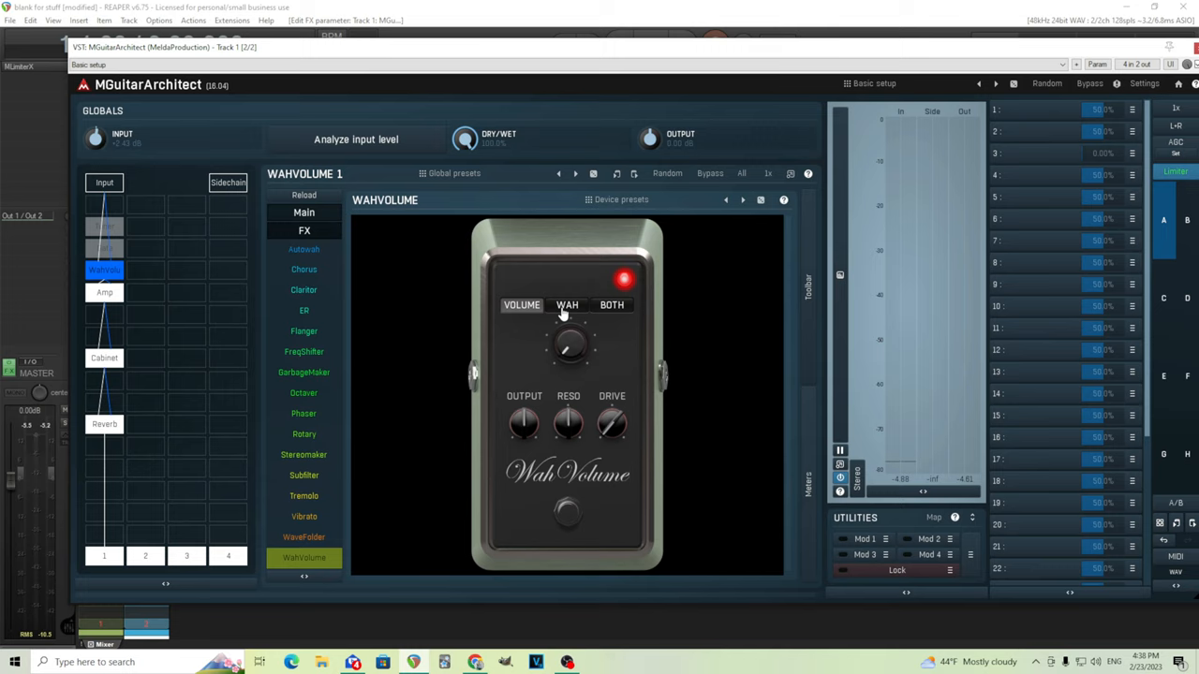
click(566, 304)
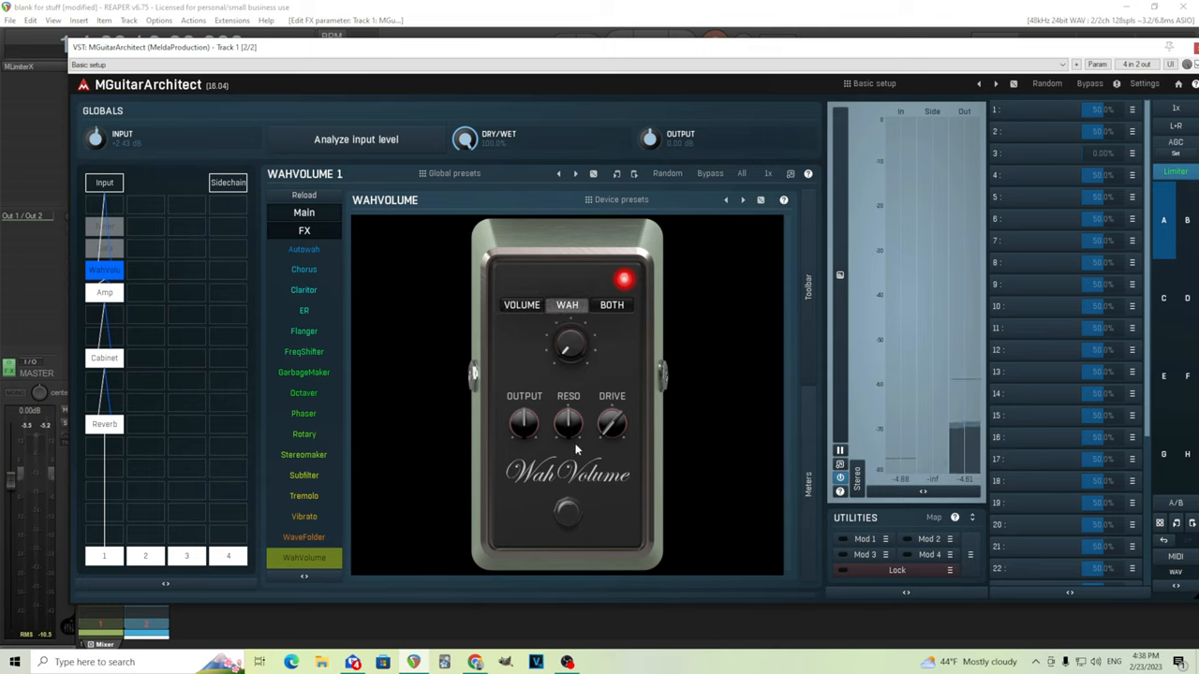
mouse_move(624, 453)
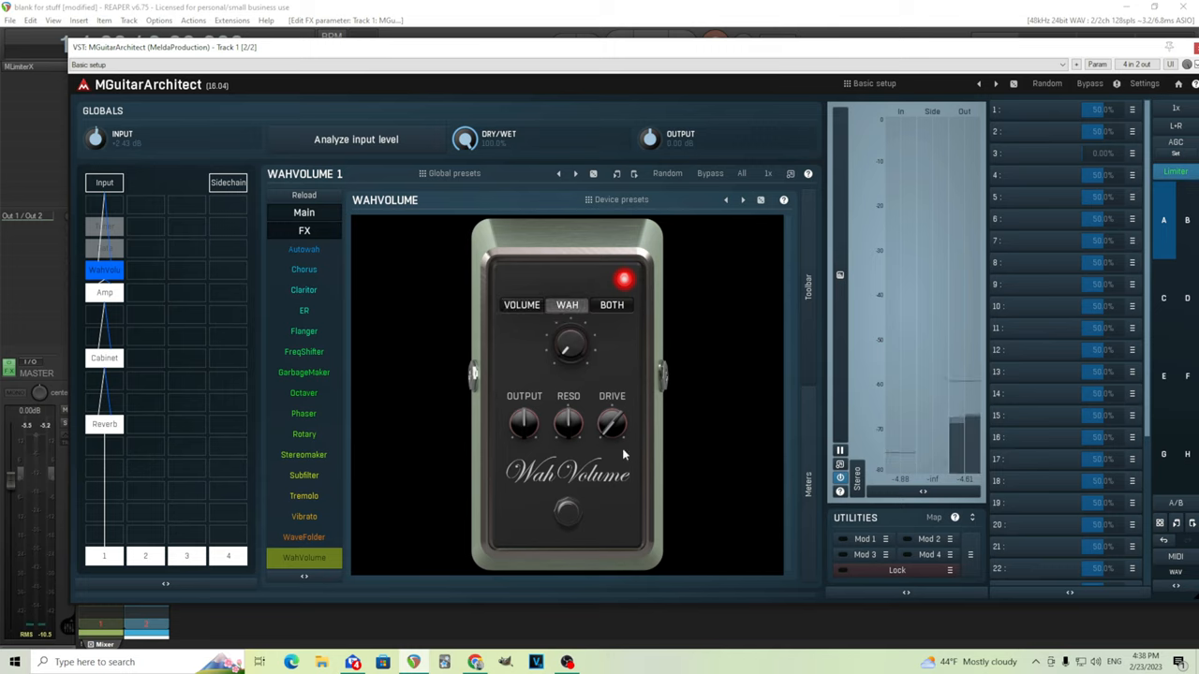
mouse_move(618, 453)
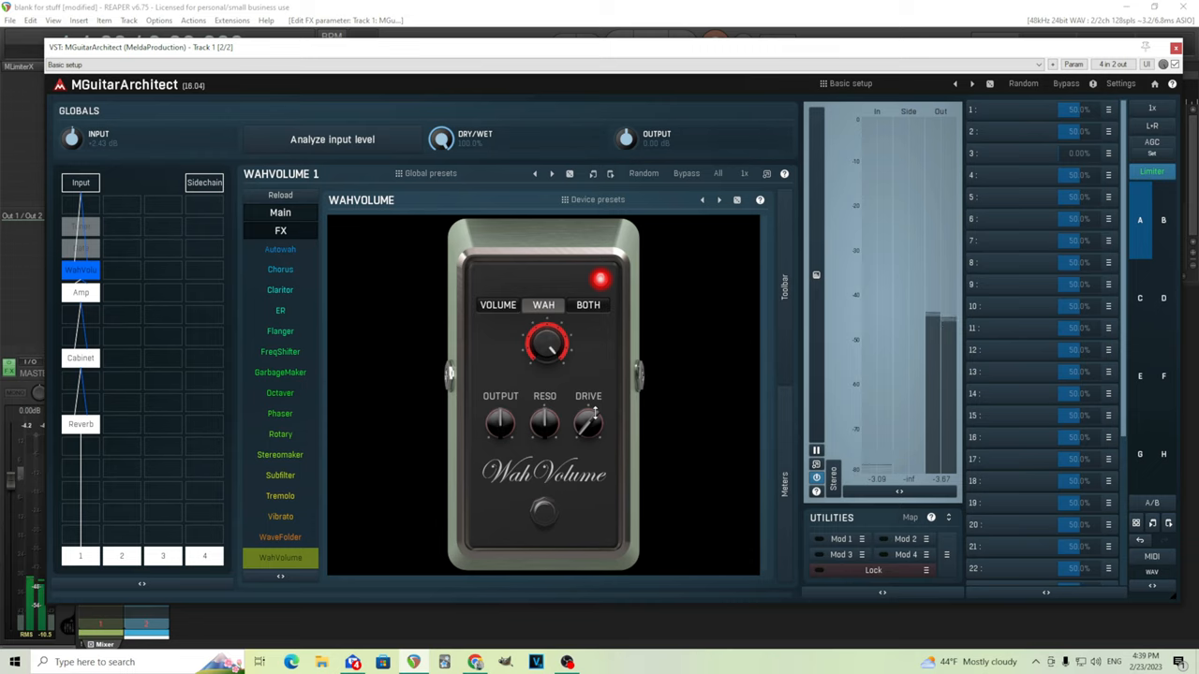
Delete the Global 007 Volume controller entry and close the MIDI settings.
drag(588, 421, 588, 412)
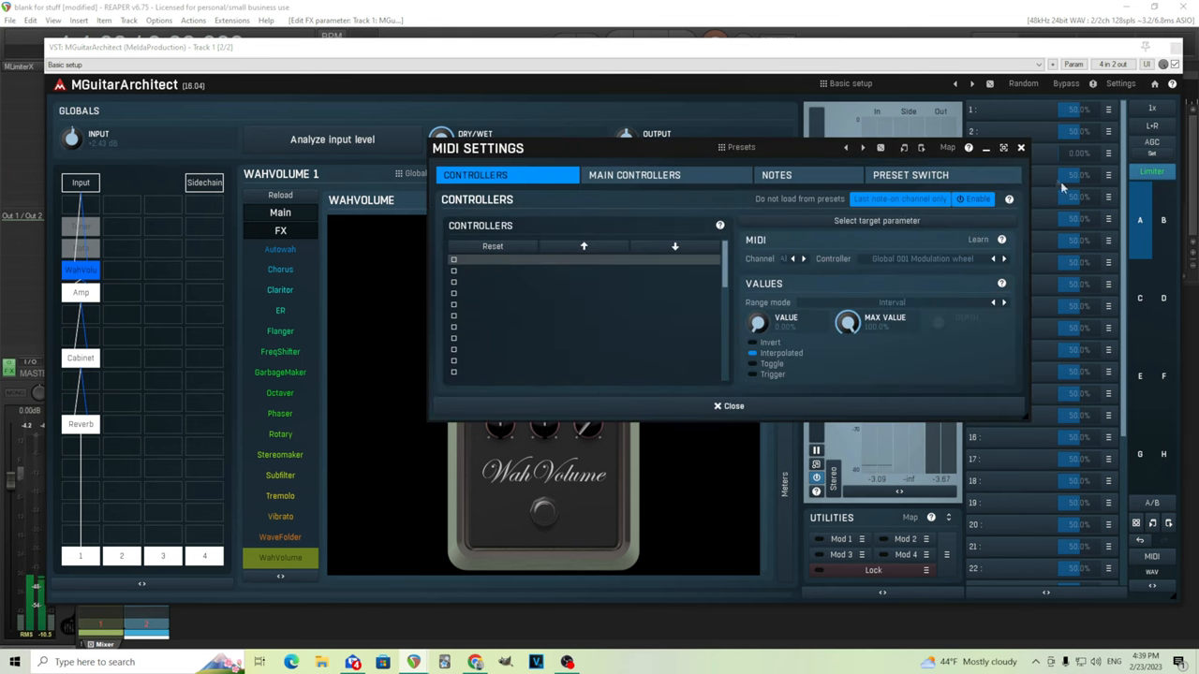
click(727, 407)
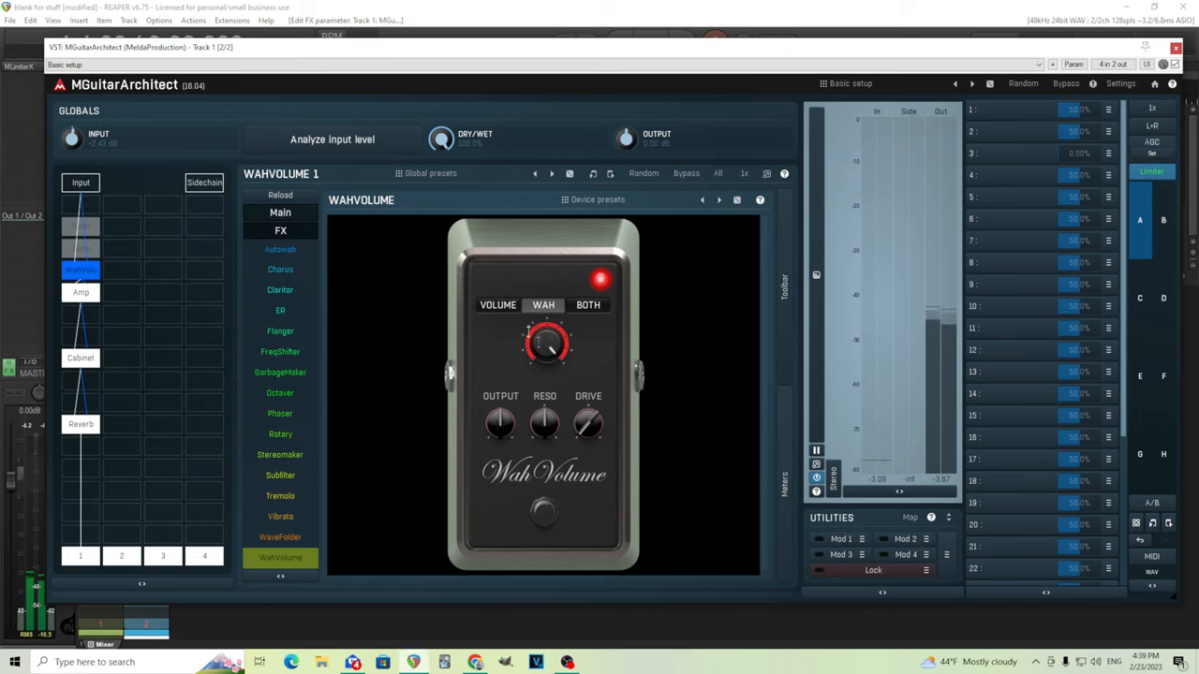
mouse_move(177, 373)
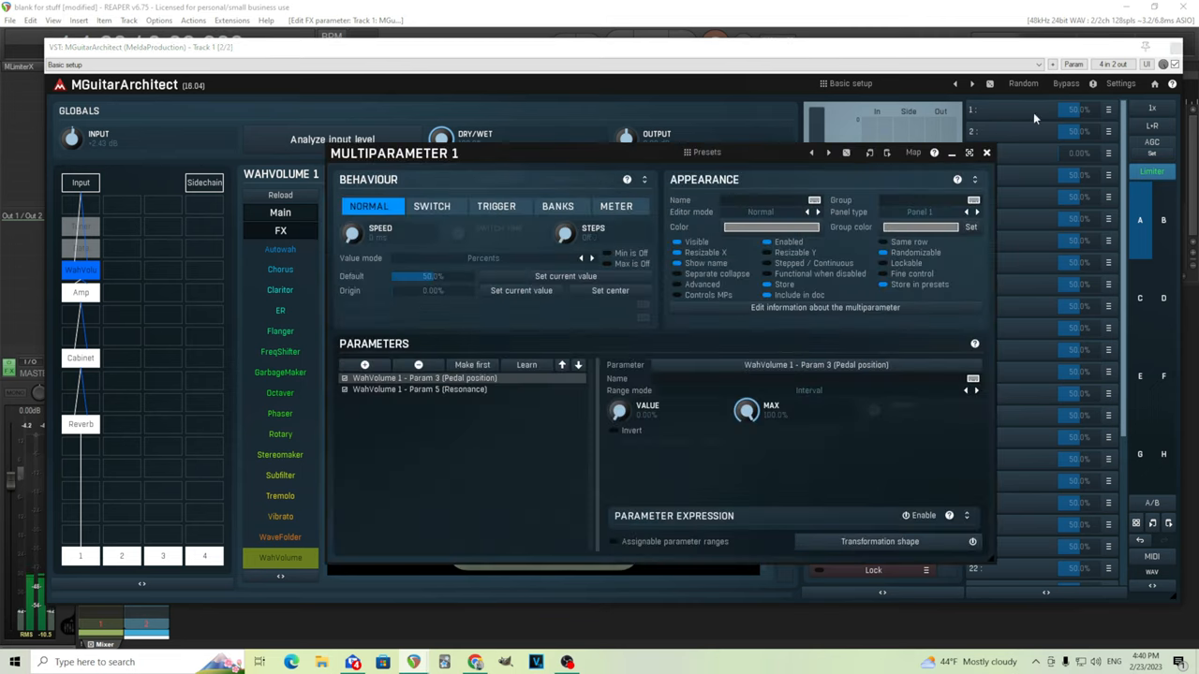
mouse_move(539, 397)
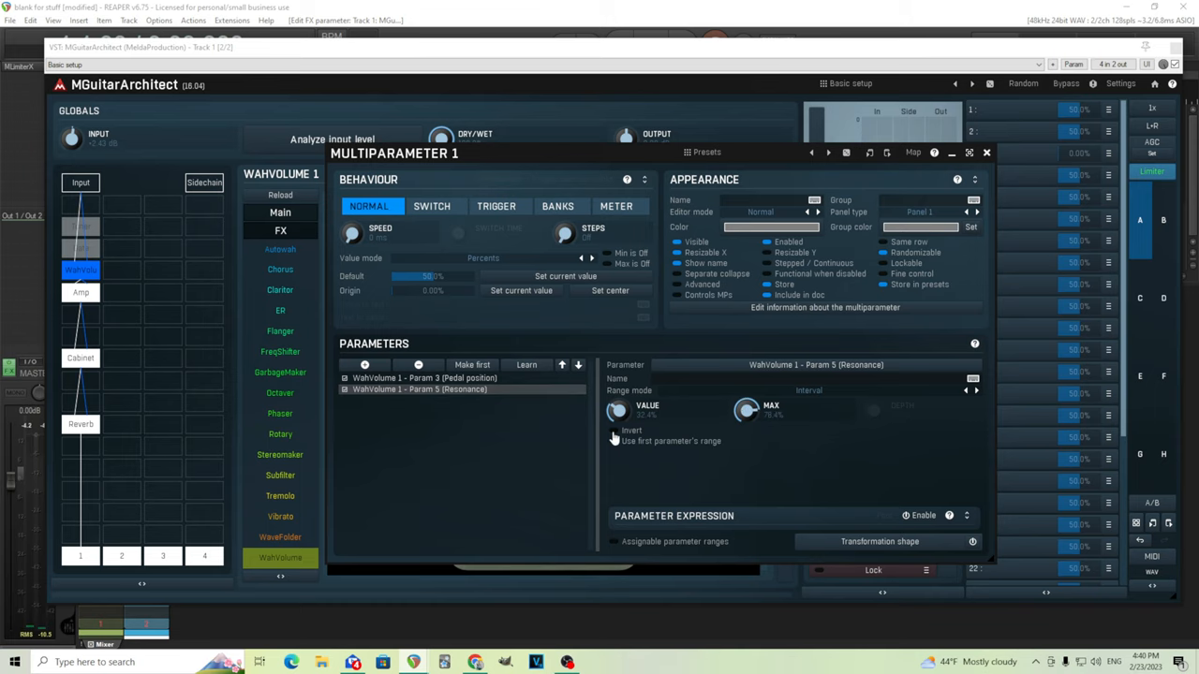
mouse_move(988, 153)
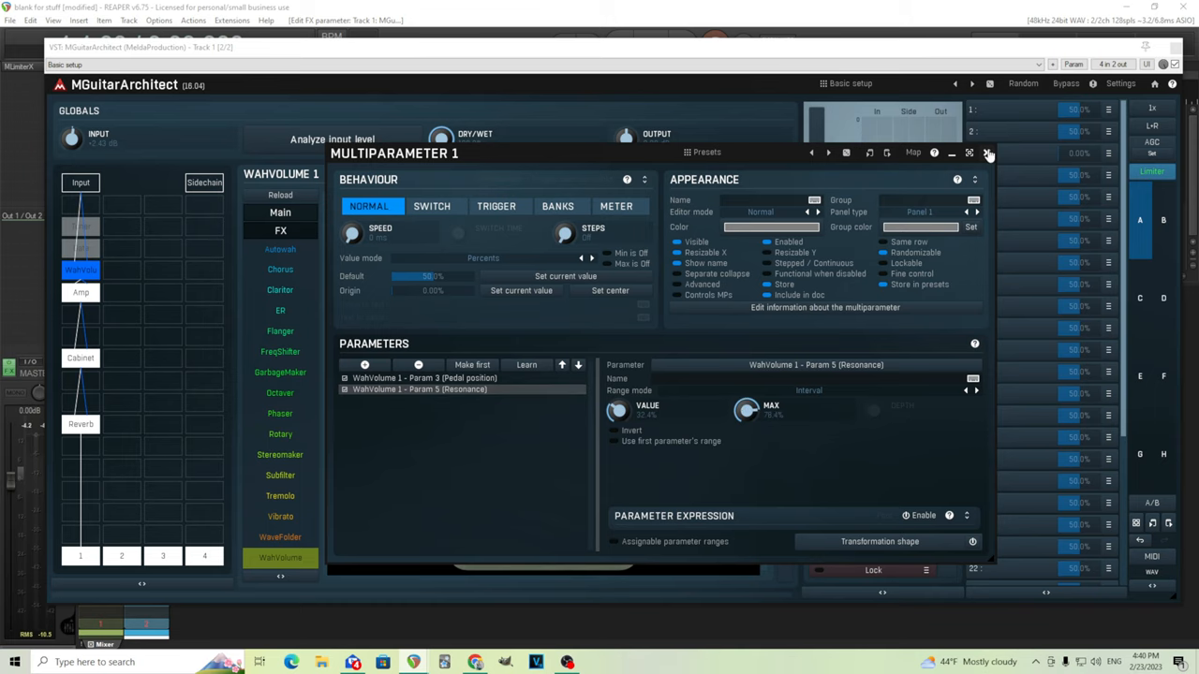
Name multiparameter 1 'wah'.
click(990, 152)
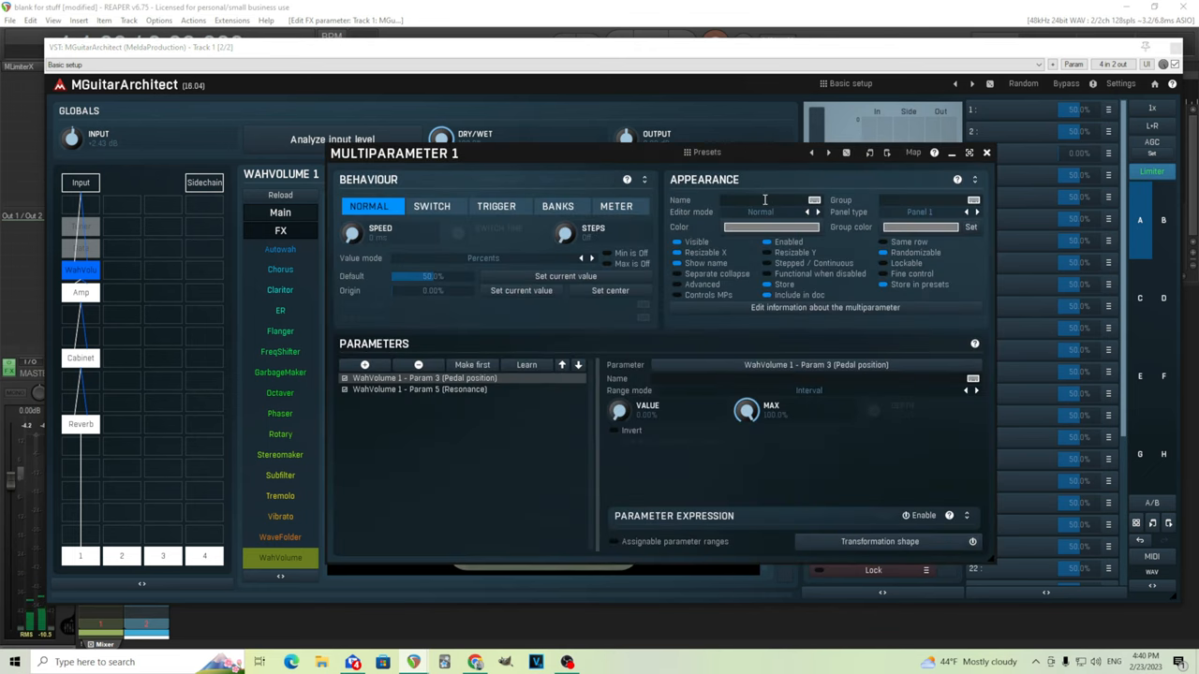
text(wah)
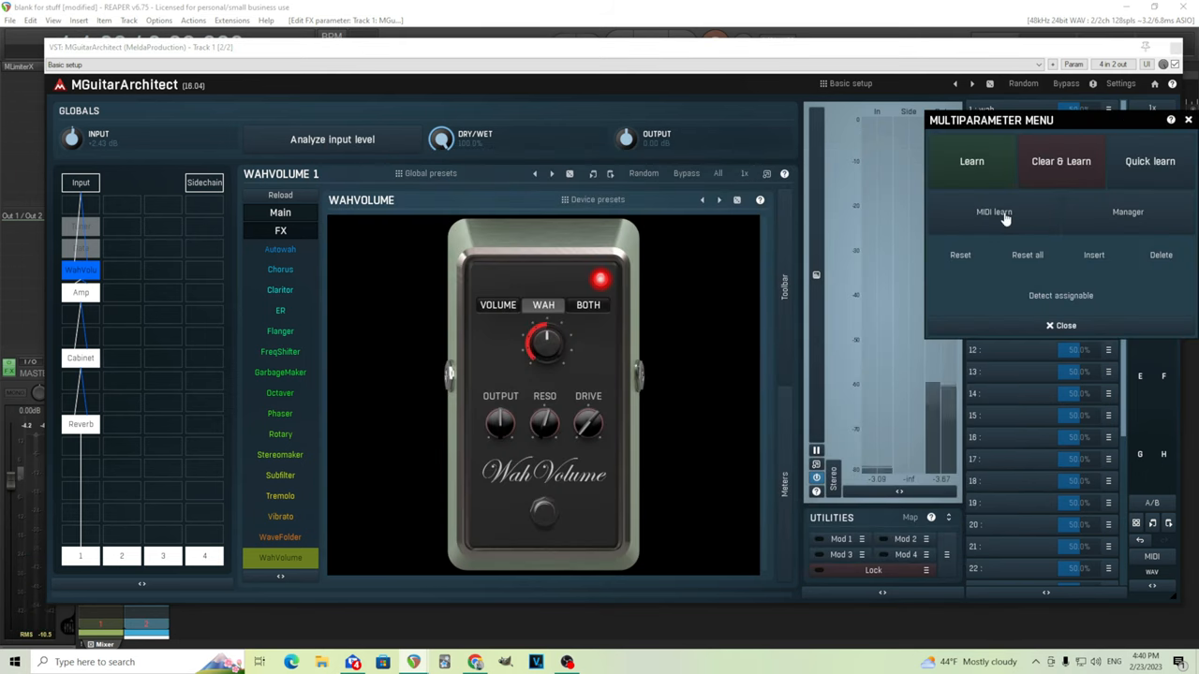
MIDI-learn Global 007 Volume from the expression pedal onto the wah multiparameter.
click(993, 212)
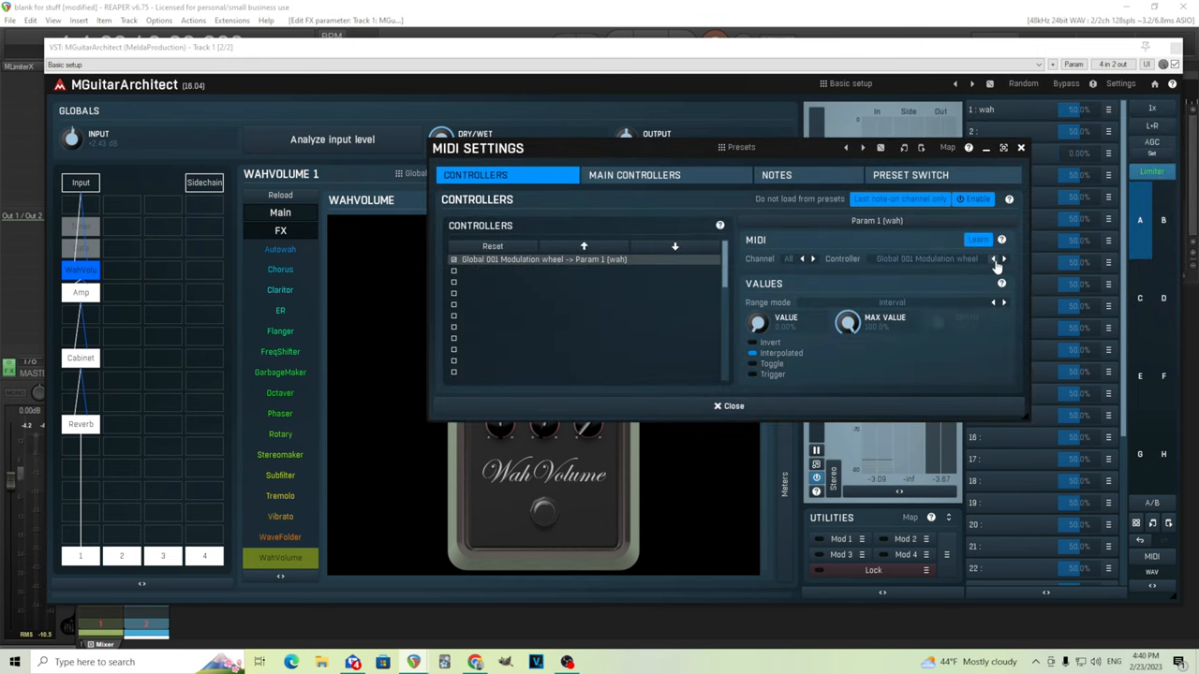
mouse_move(523, 266)
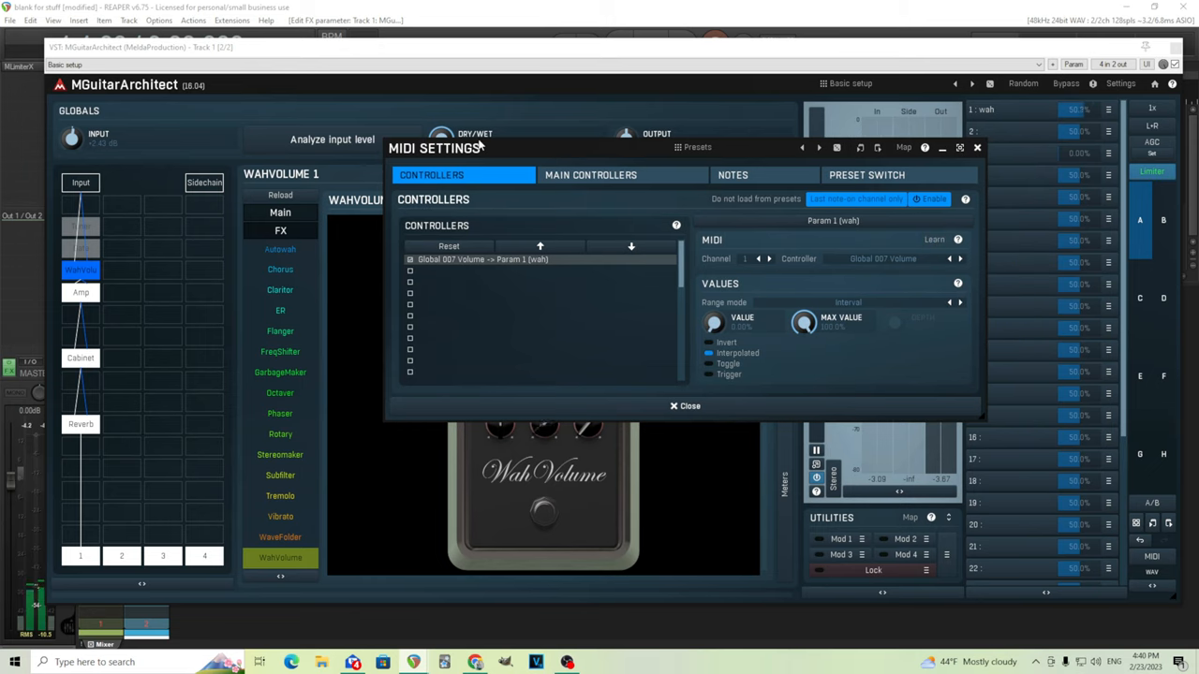
click(684, 404)
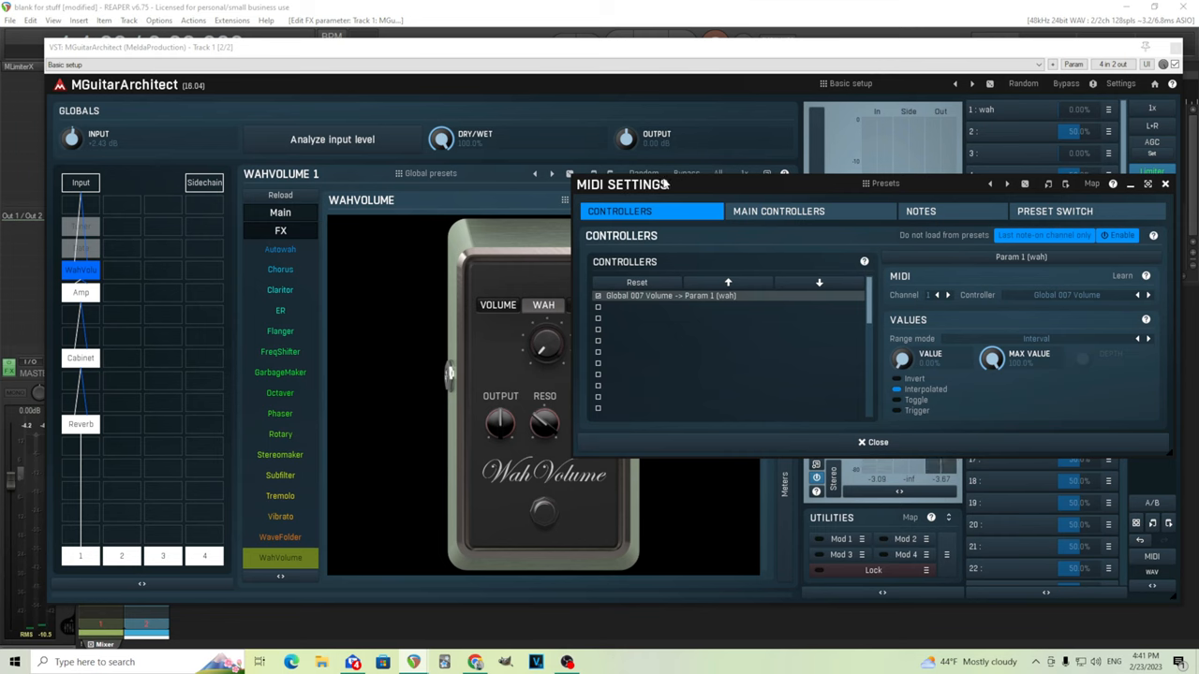
Watch the pedal respond through the wah multiparameter, then close the MIDI settings.
drag(622, 185, 579, 369)
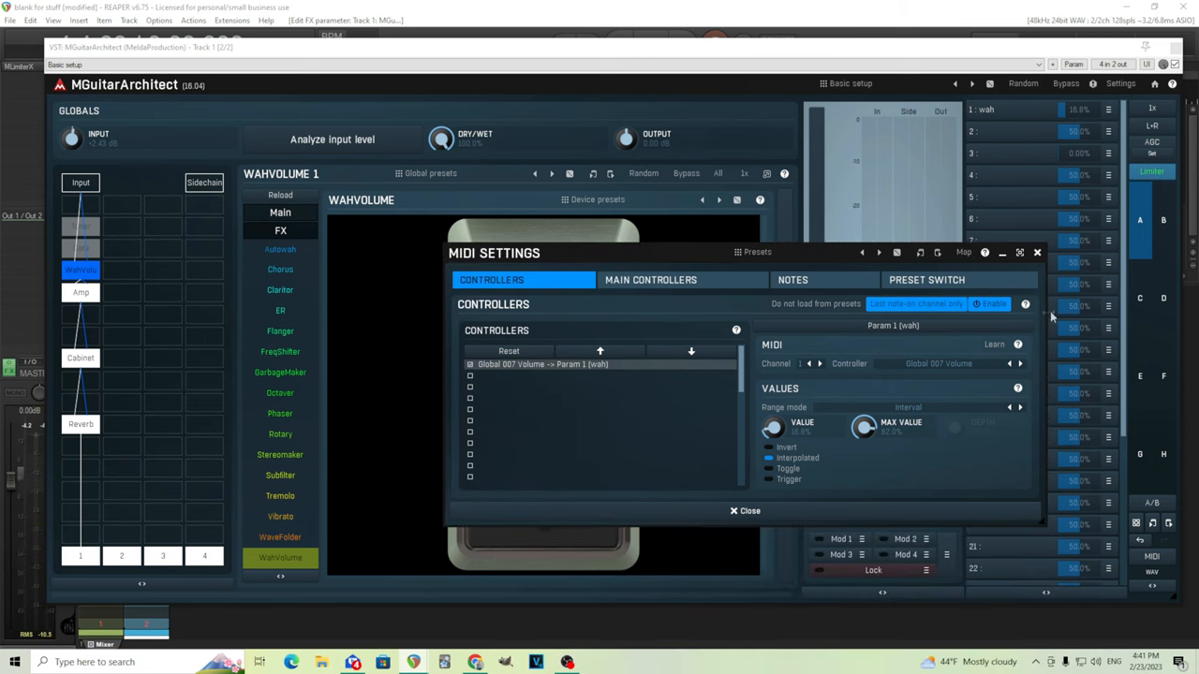
click(744, 510)
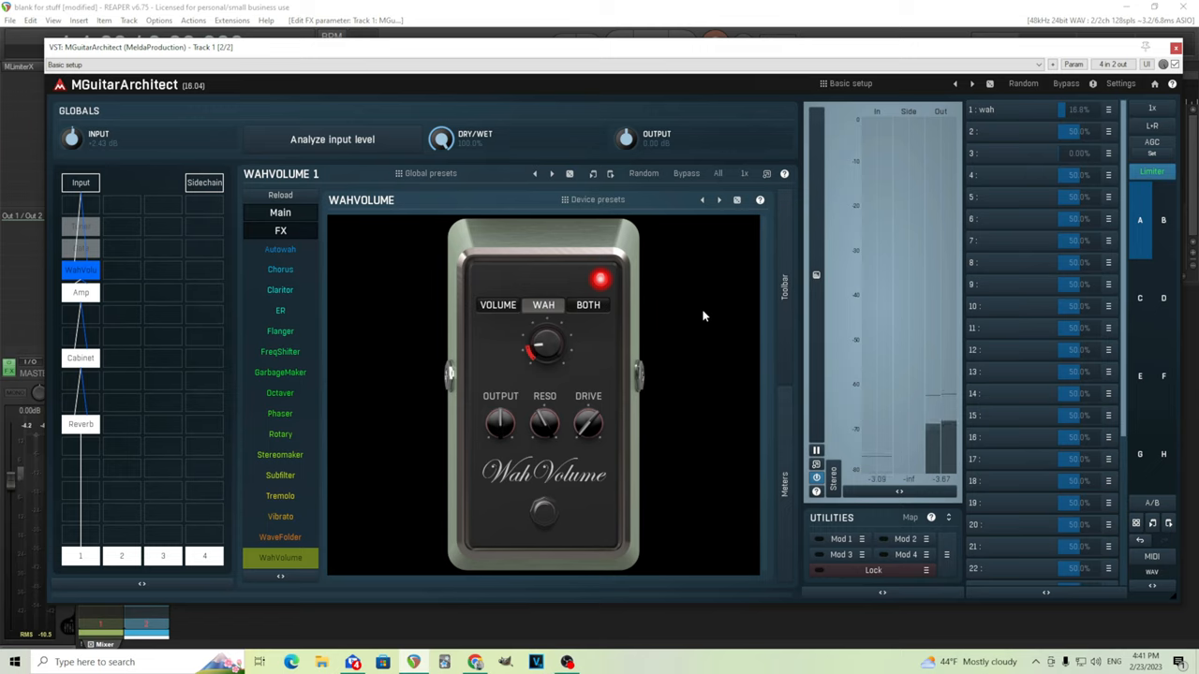